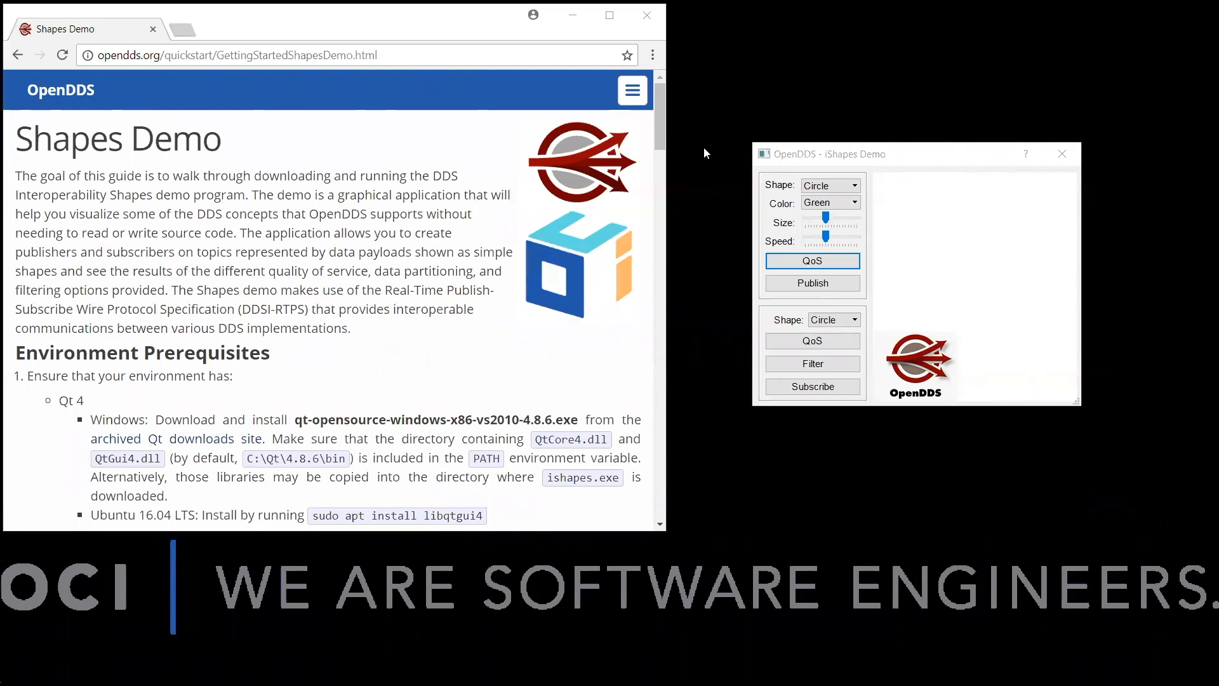
mouse_move(706, 146)
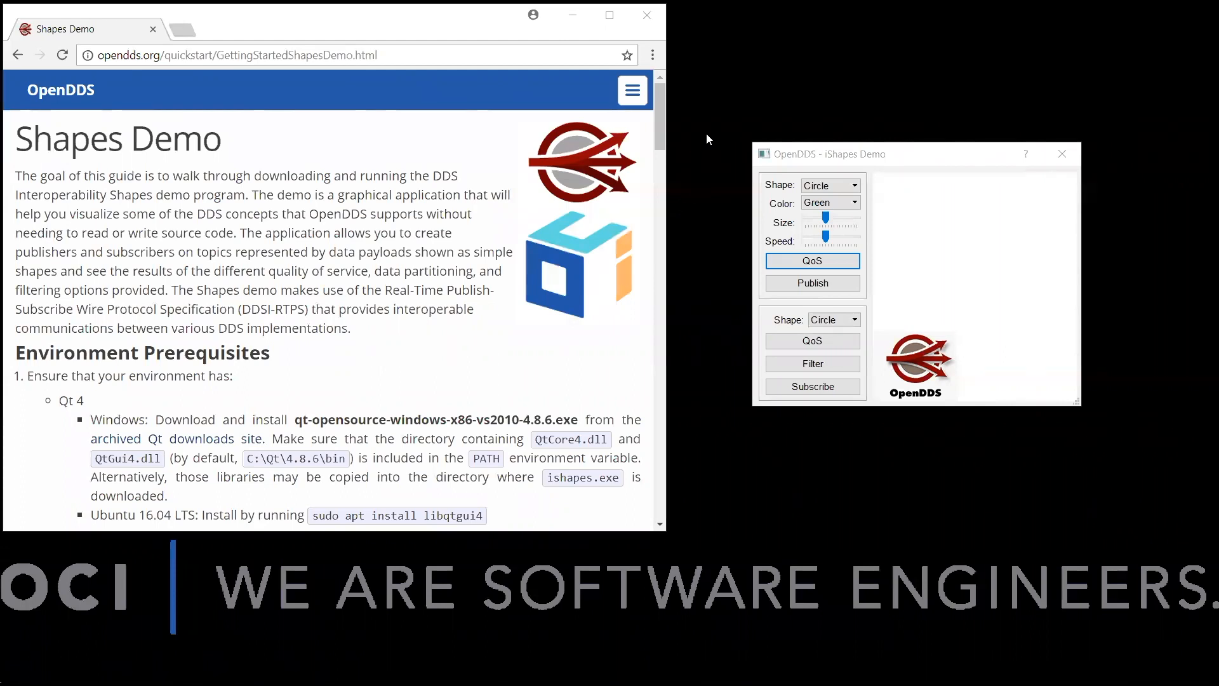
mouse_move(144, 56)
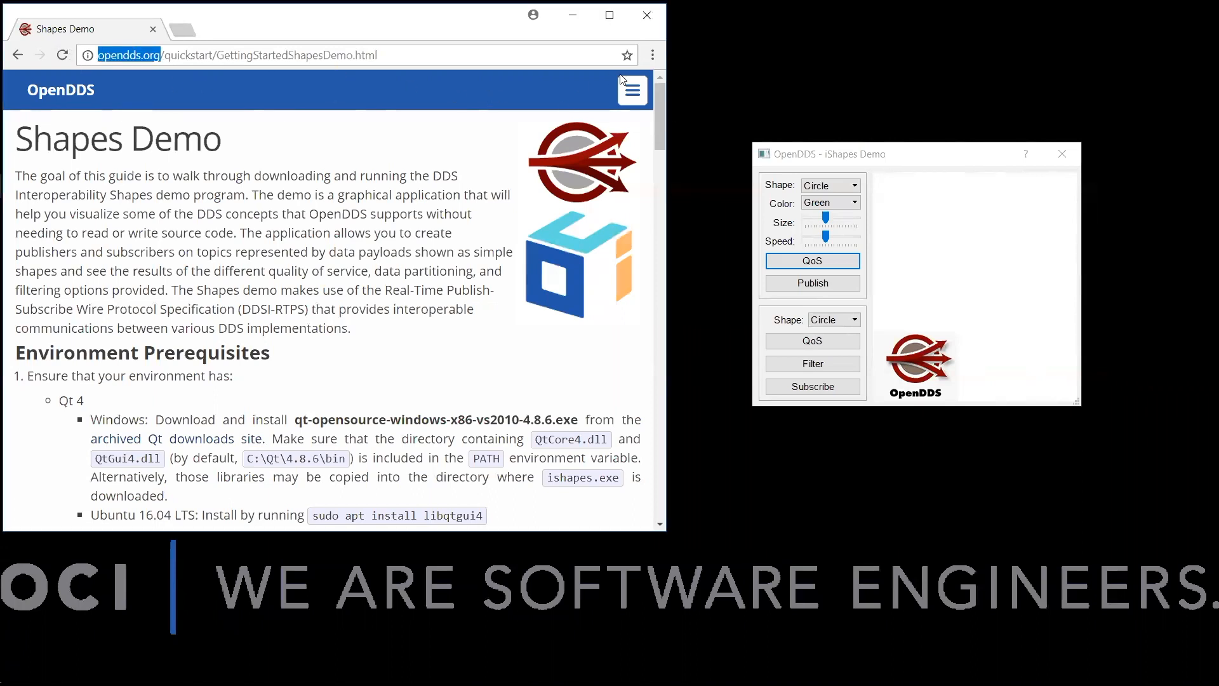
Close the Chrome browser and publish the green circle in iShapes.
click(633, 90)
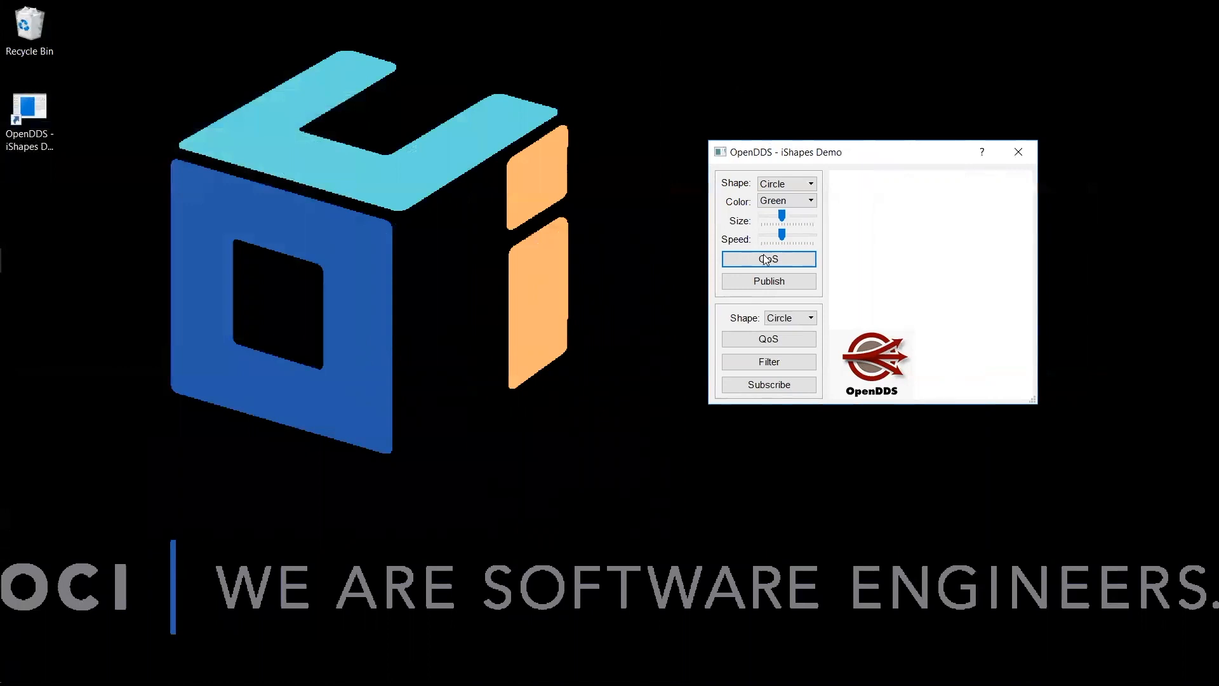
click(767, 280)
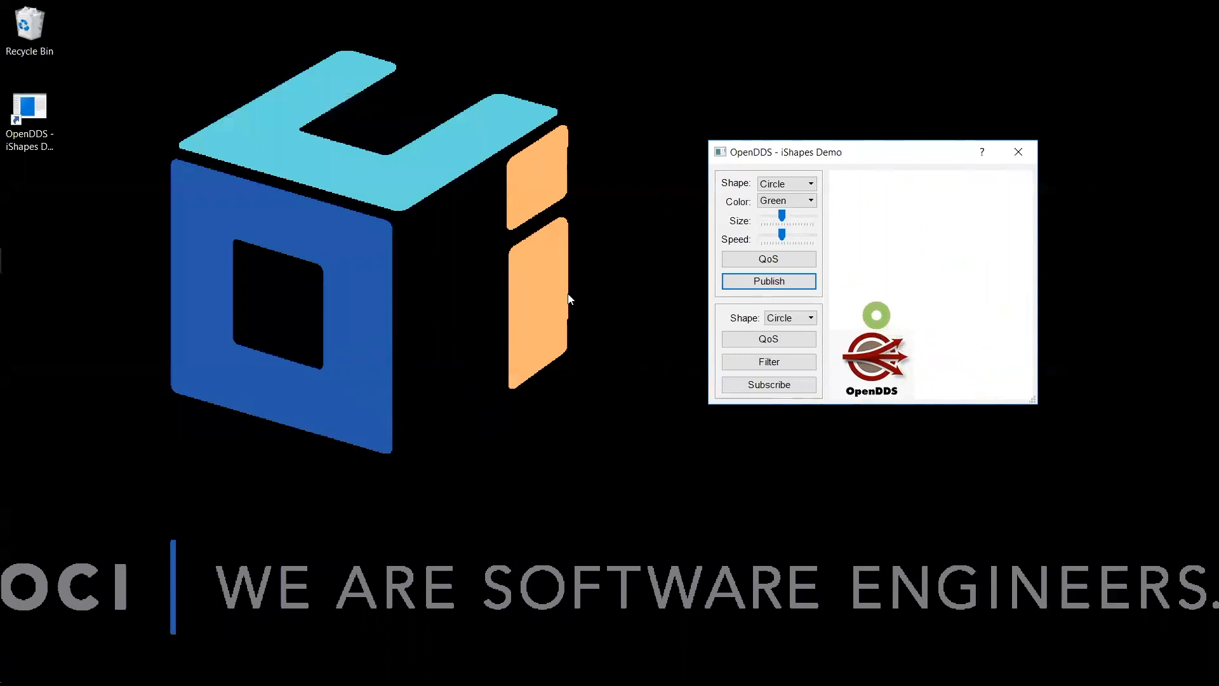
mouse_move(628, 317)
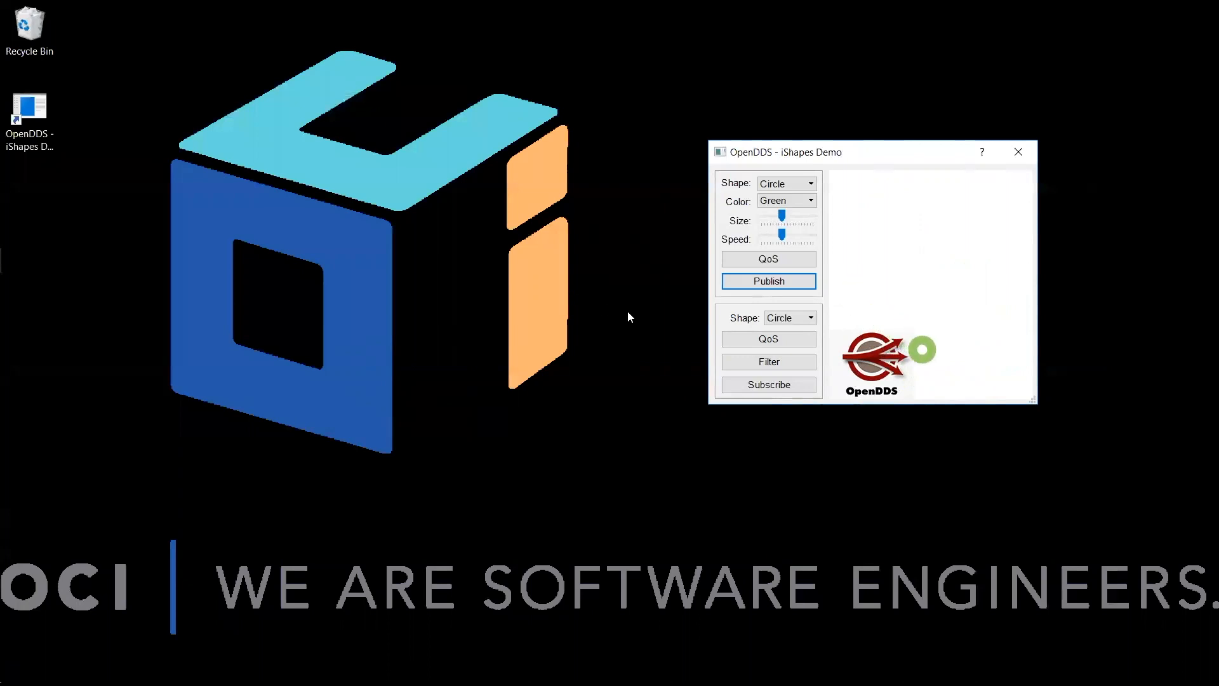
click(767, 384)
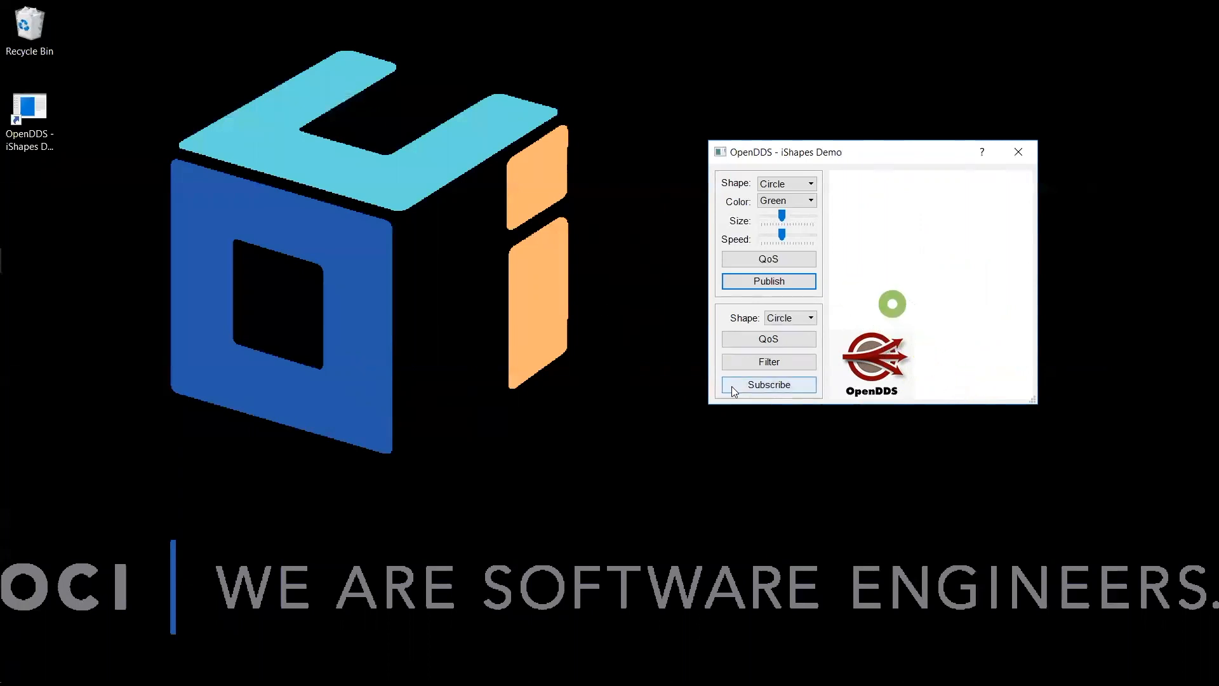
mouse_move(768, 281)
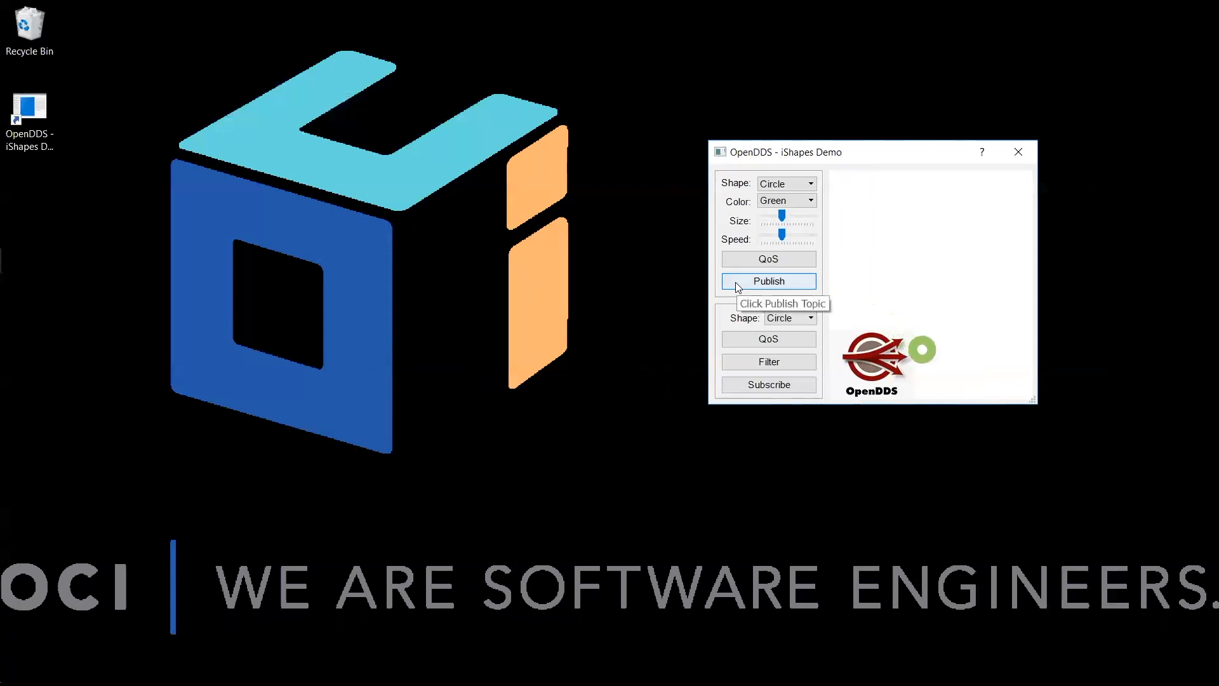
click(768, 281)
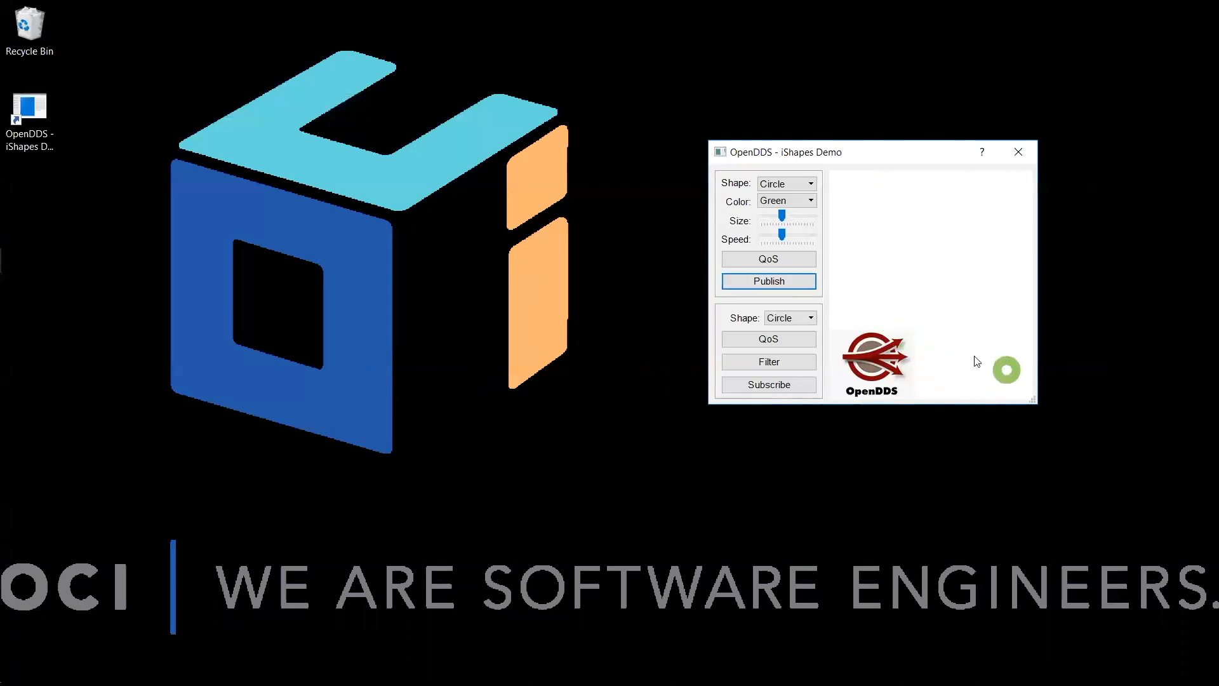
mouse_move(986, 402)
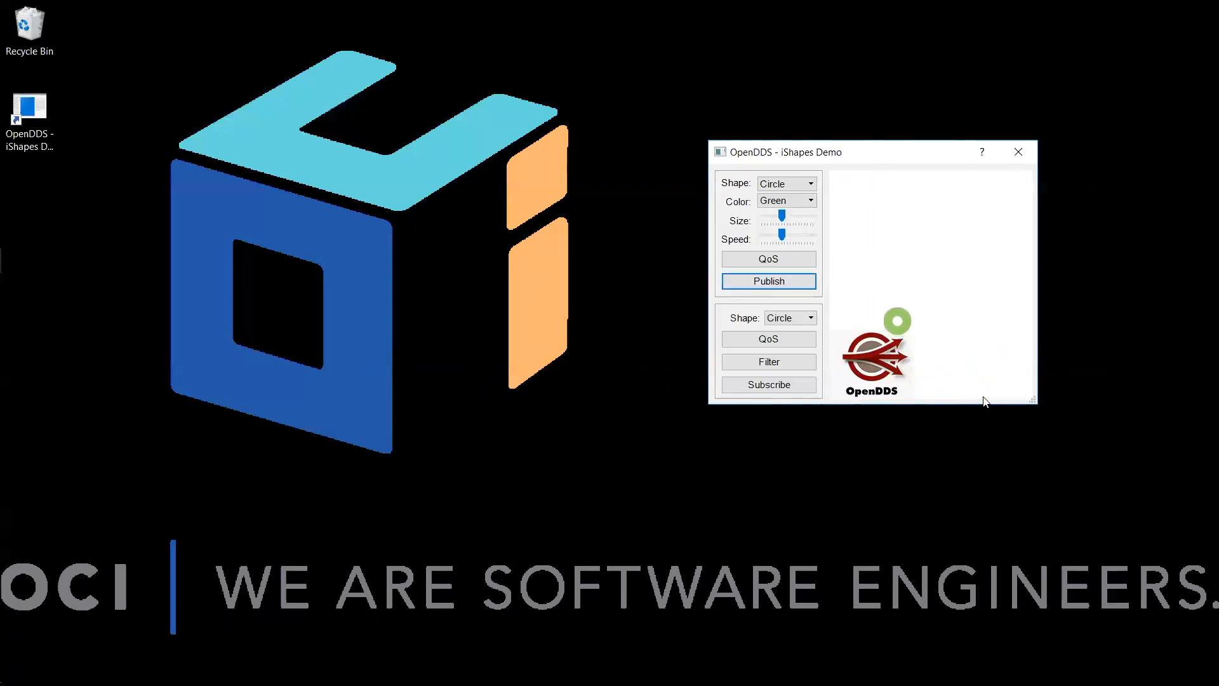
mouse_move(842, 319)
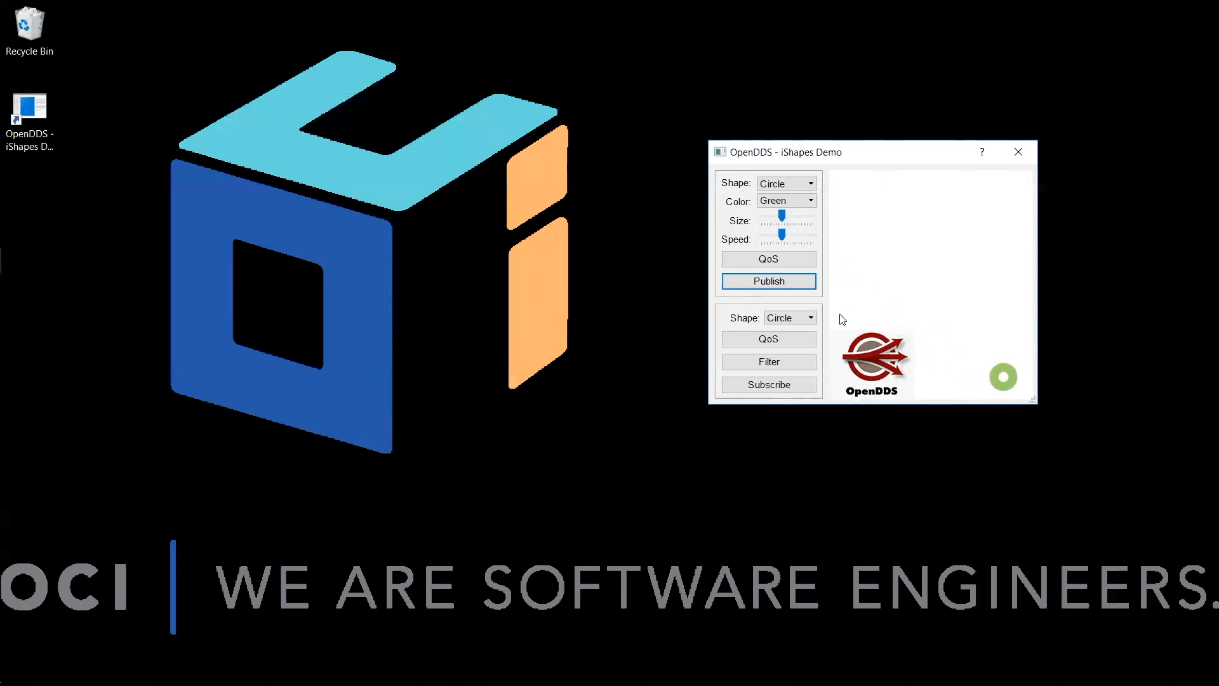
click(768, 384)
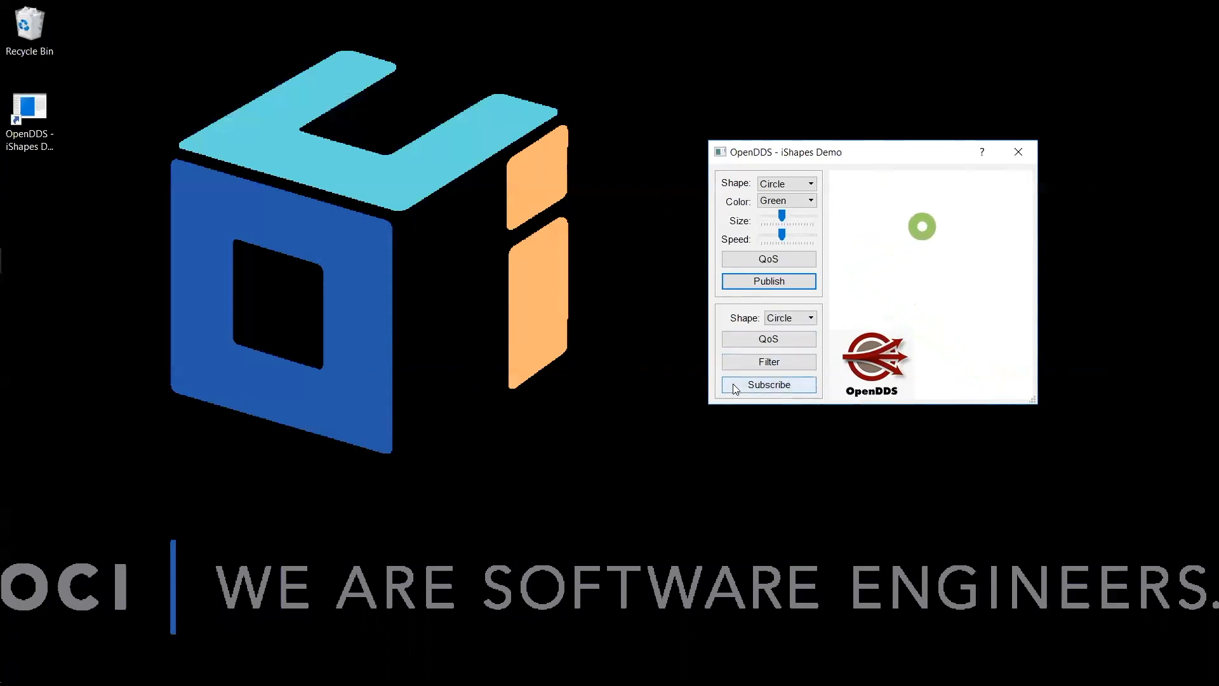
mouse_move(768, 387)
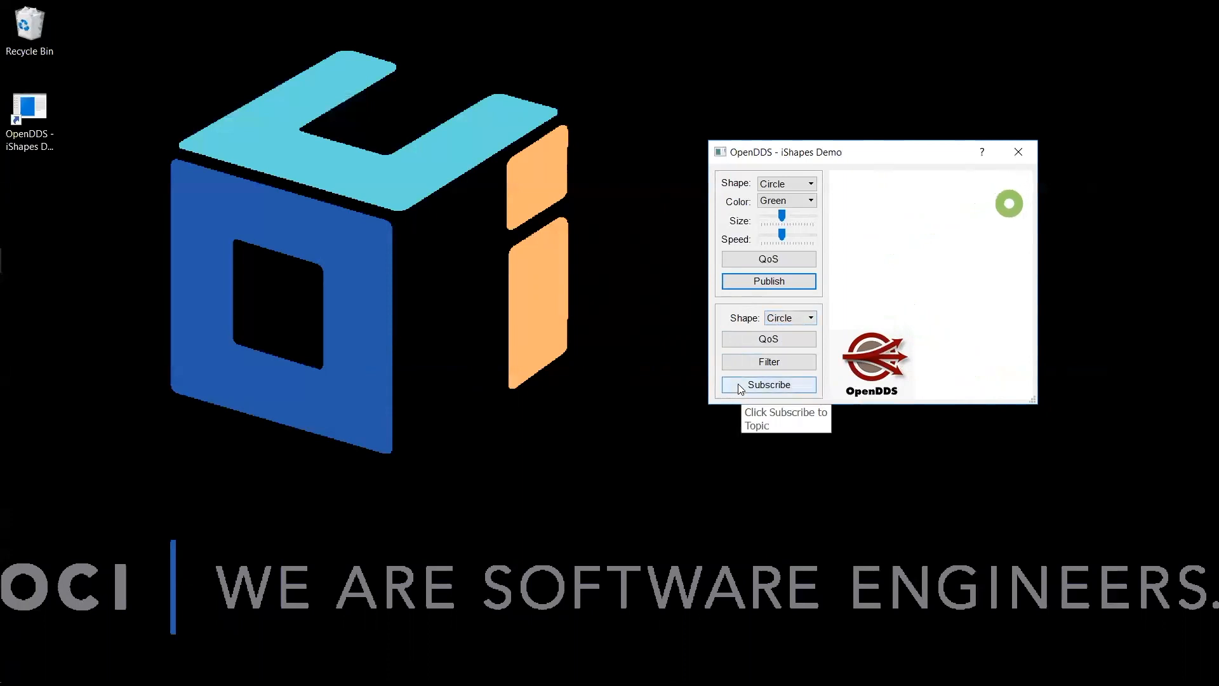
Subscribe to the Circle topic so the published green circle is received.
click(768, 384)
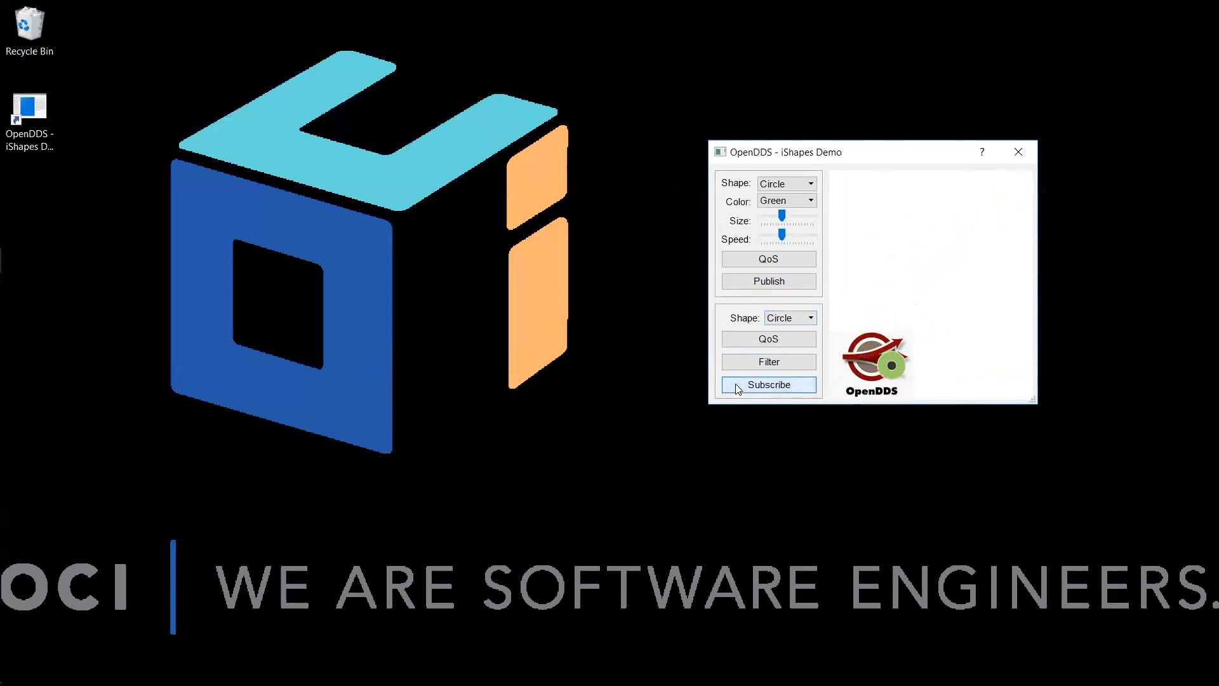
click(767, 385)
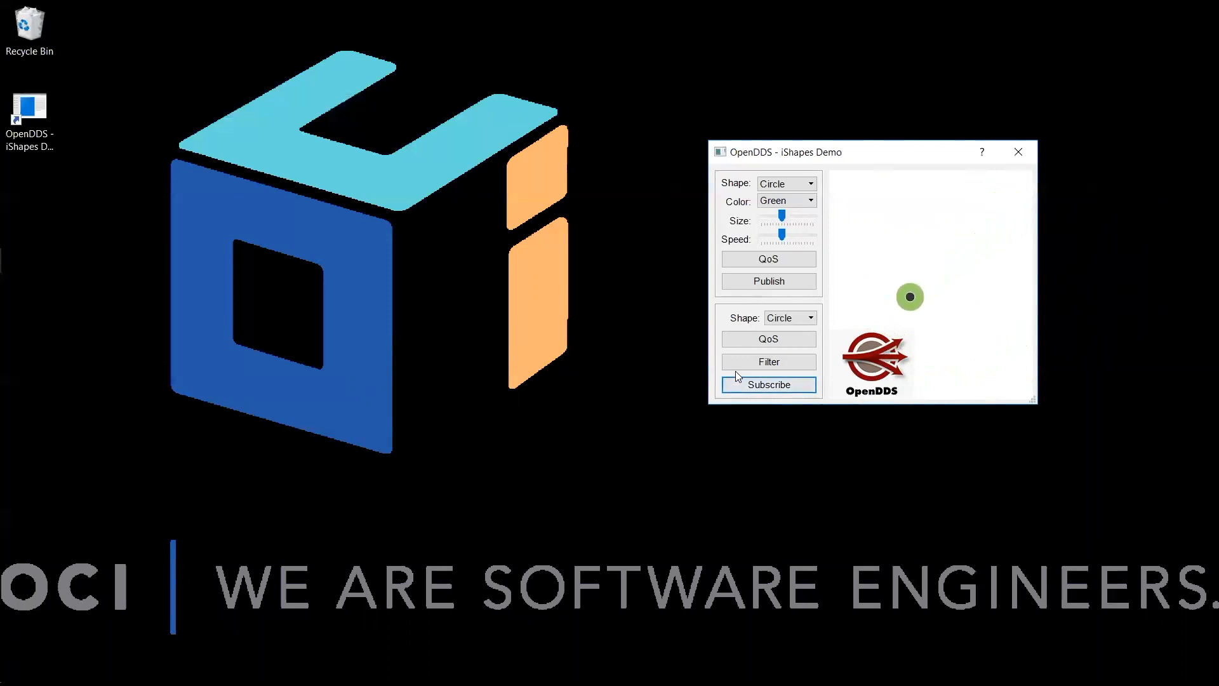
click(768, 384)
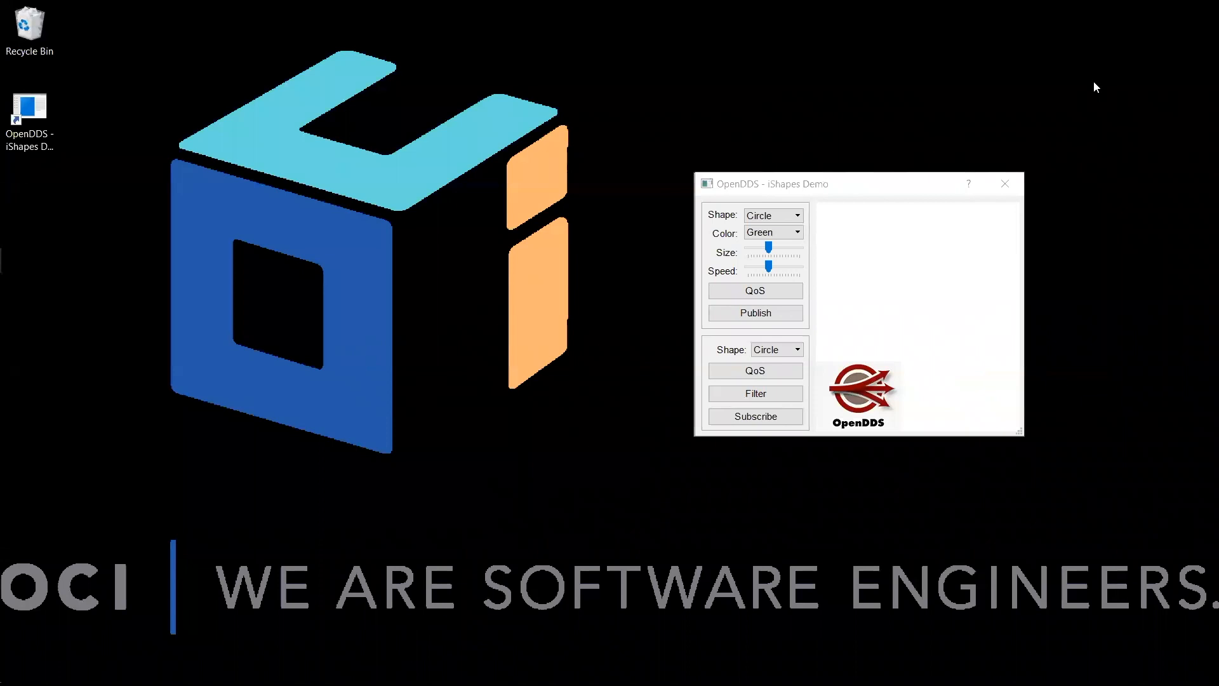
mouse_move(892, 170)
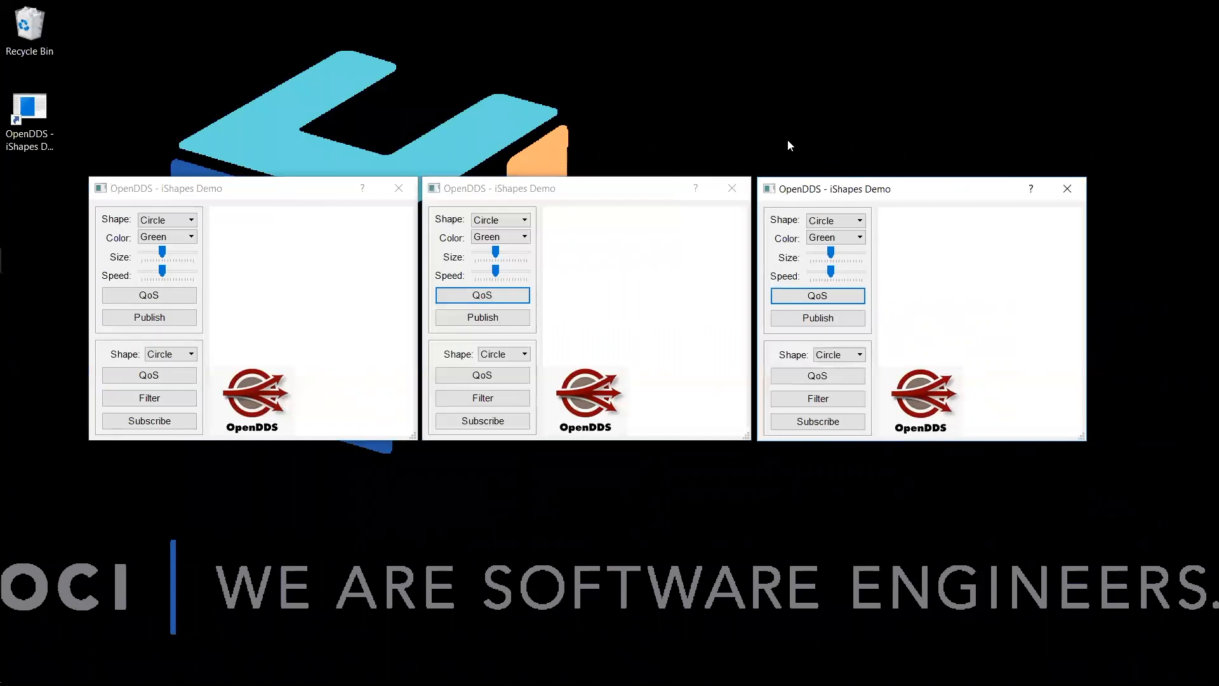
mouse_move(313, 341)
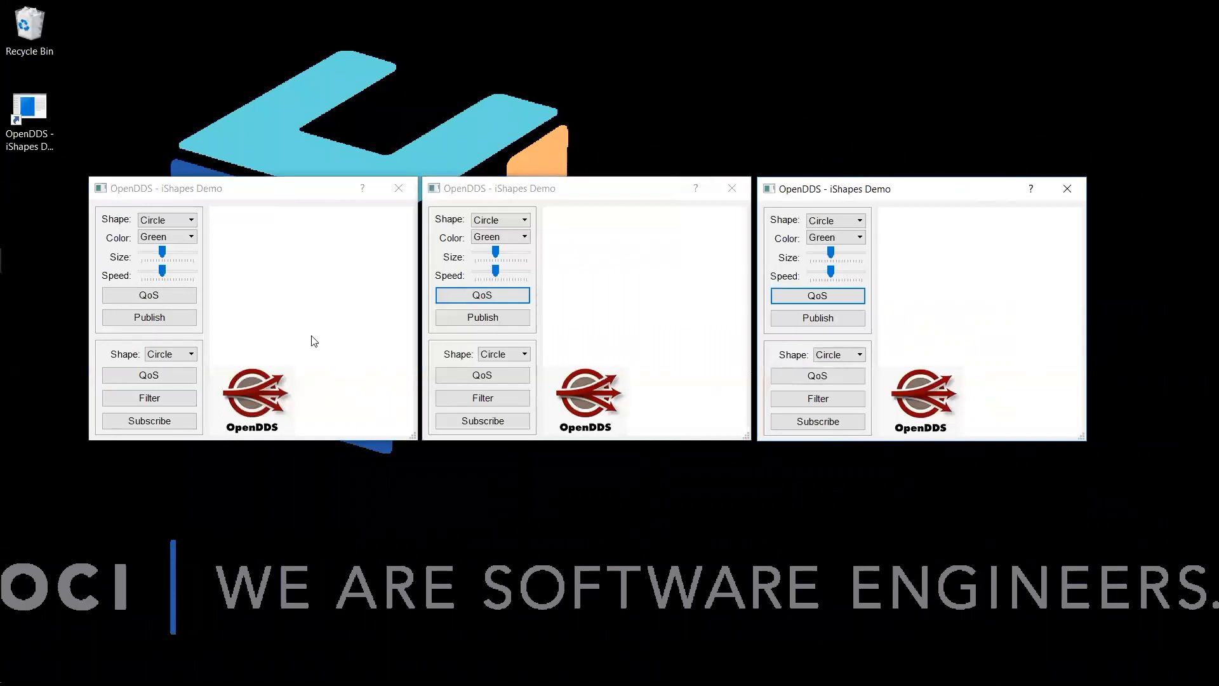
mouse_move(225, 340)
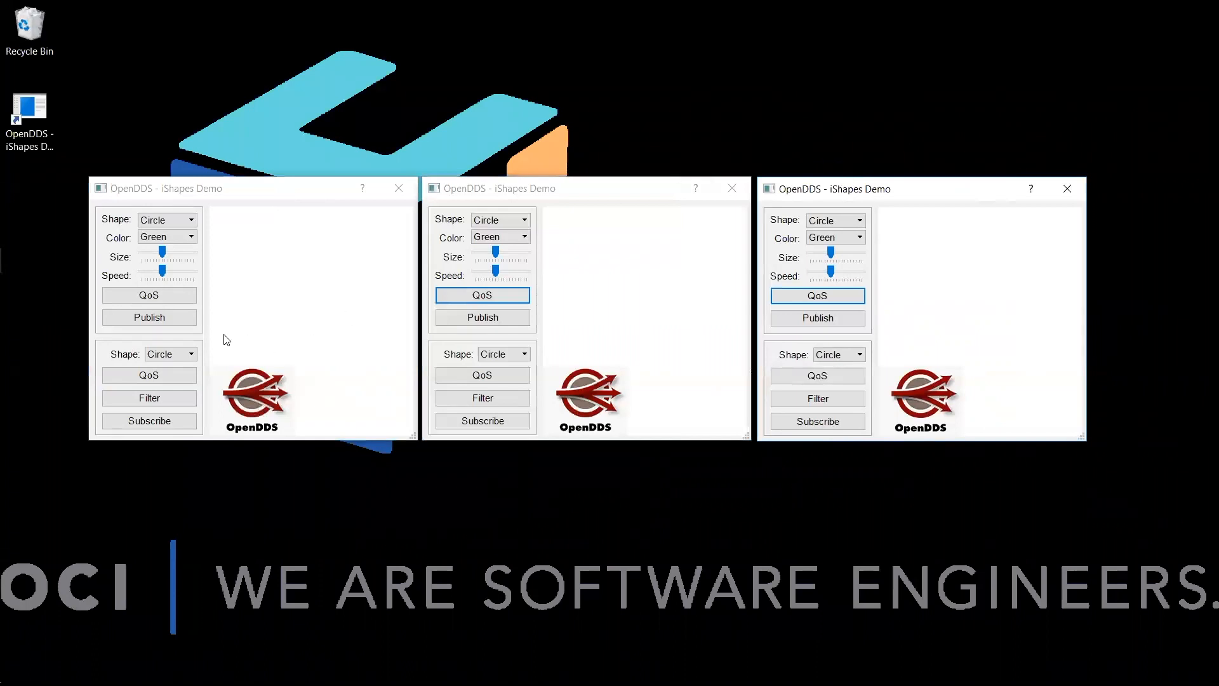
mouse_move(201, 374)
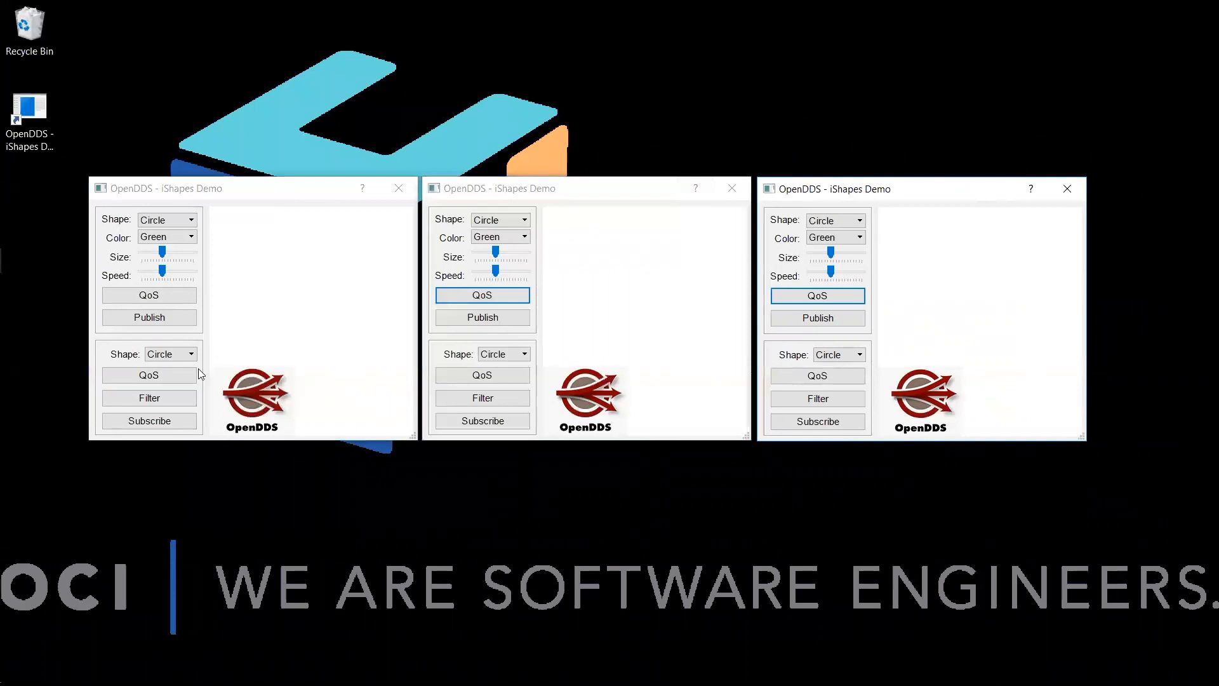
Change the left window's subscriber Shape from Circle to Square.
click(190, 353)
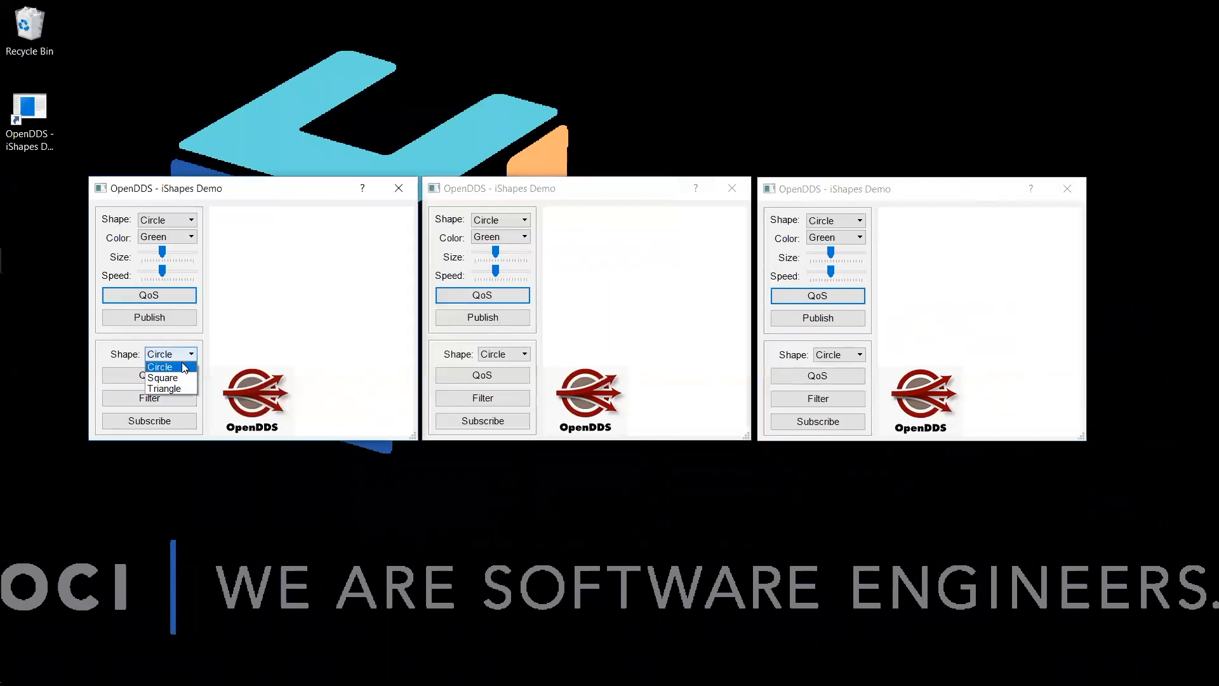
click(162, 377)
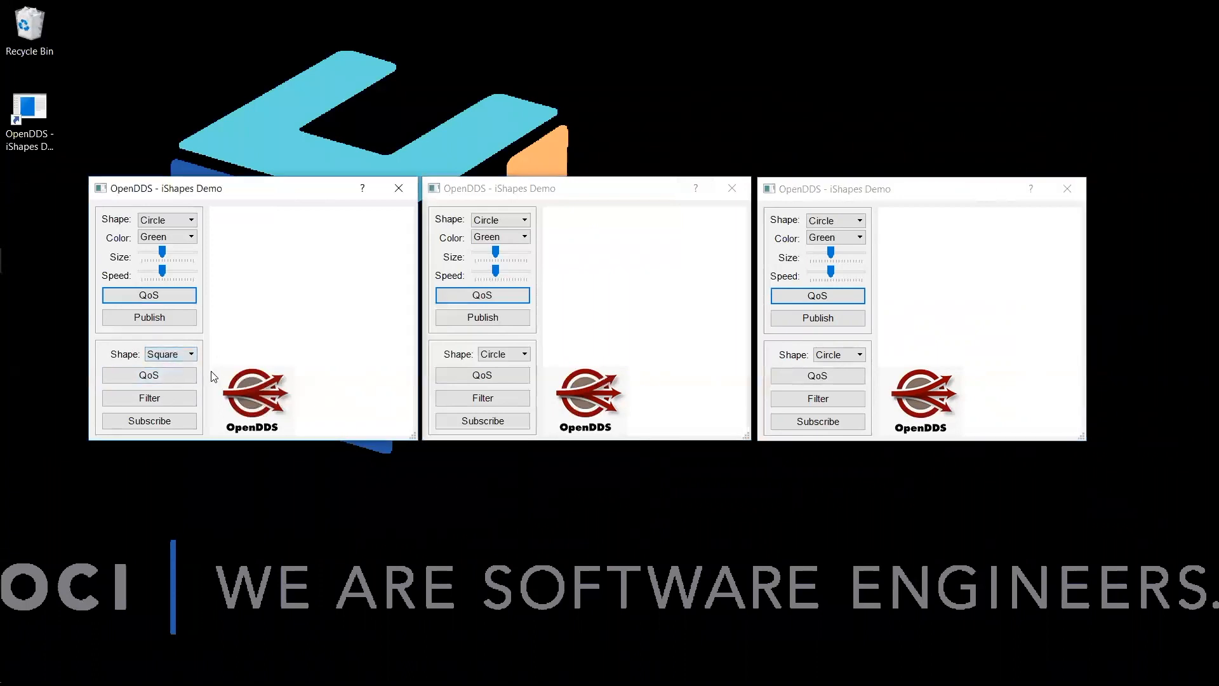
mouse_move(148, 398)
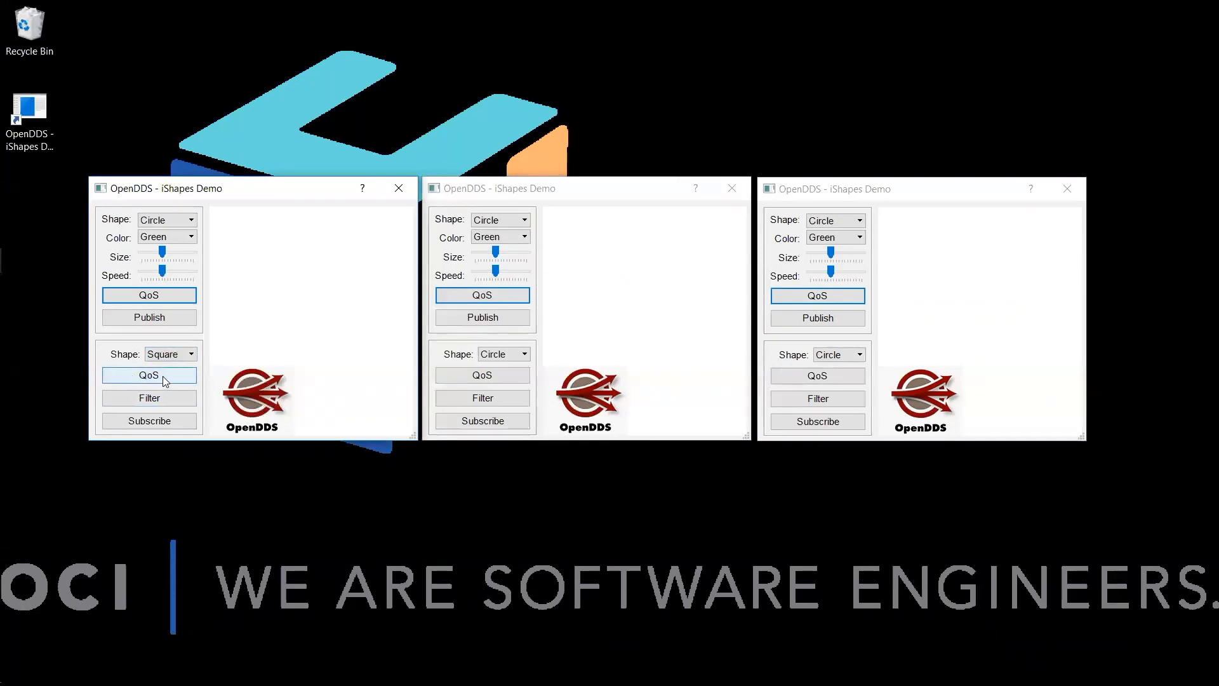
Set the Square reader's QoS ownership to Exclusive and confirm with OK.
click(149, 375)
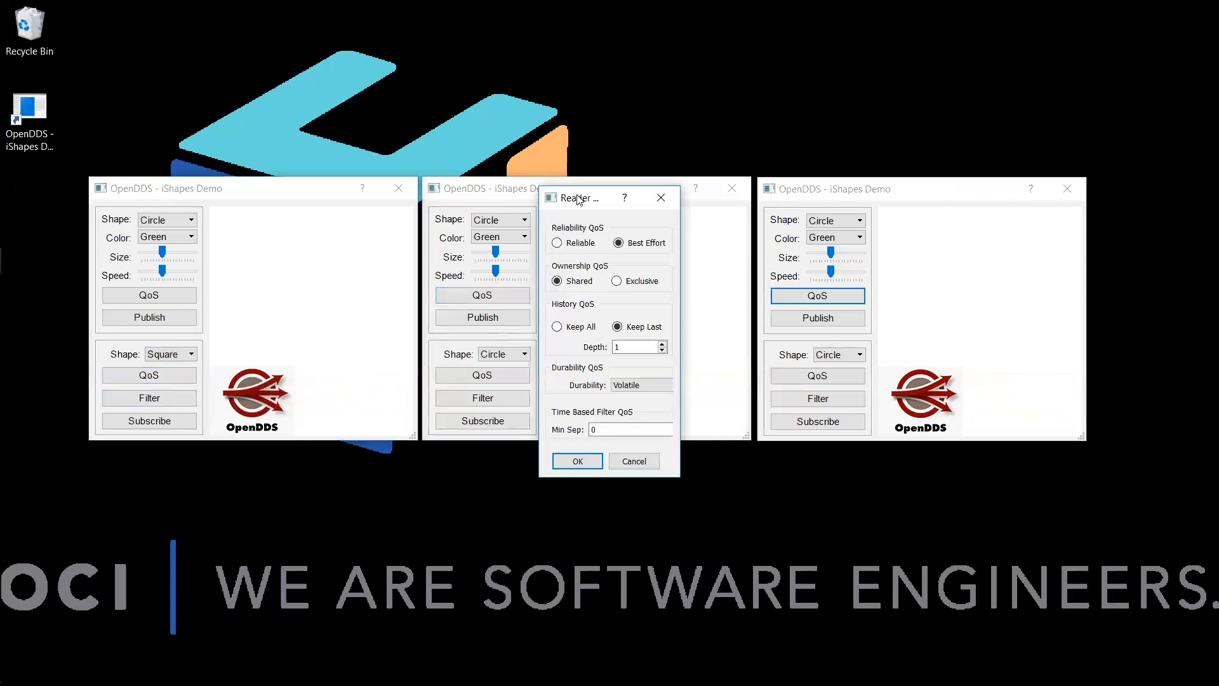
drag(575, 197, 458, 171)
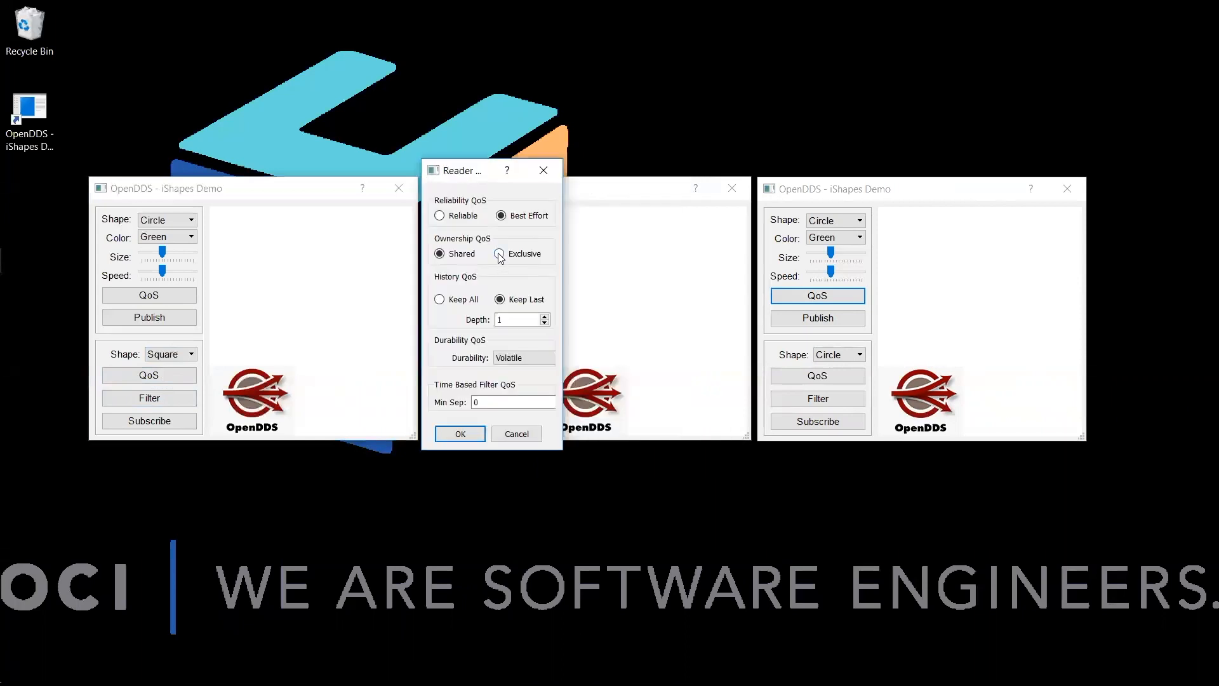
click(501, 254)
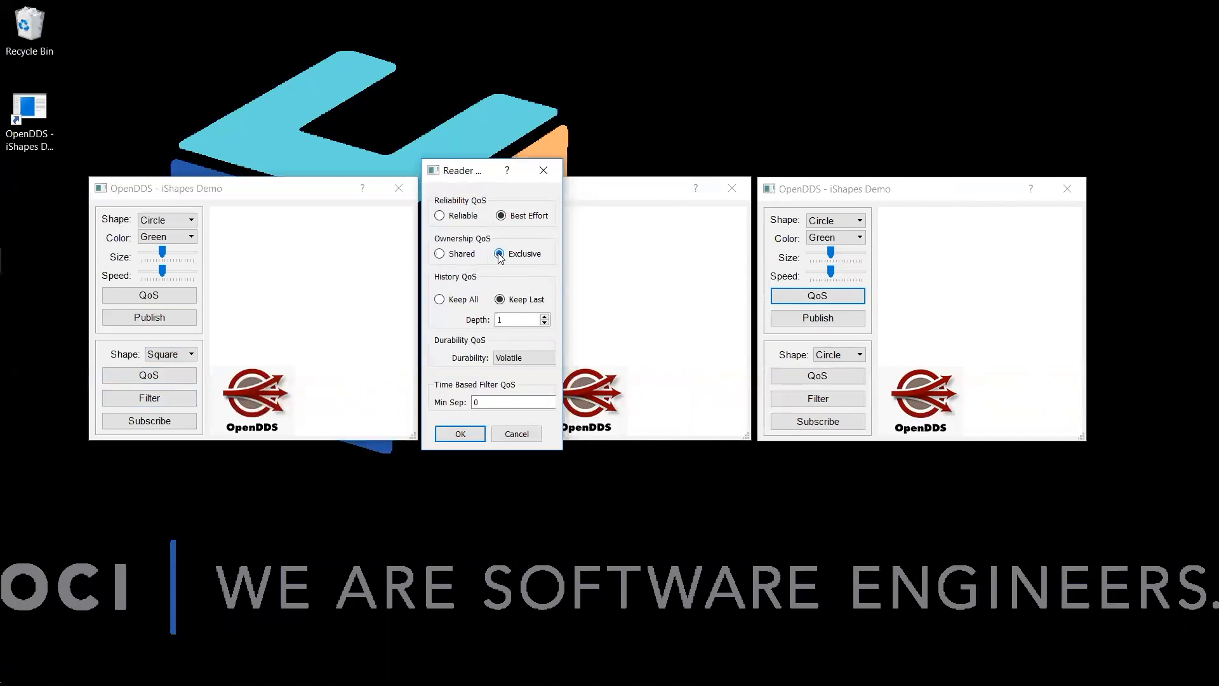
mouse_move(412, 472)
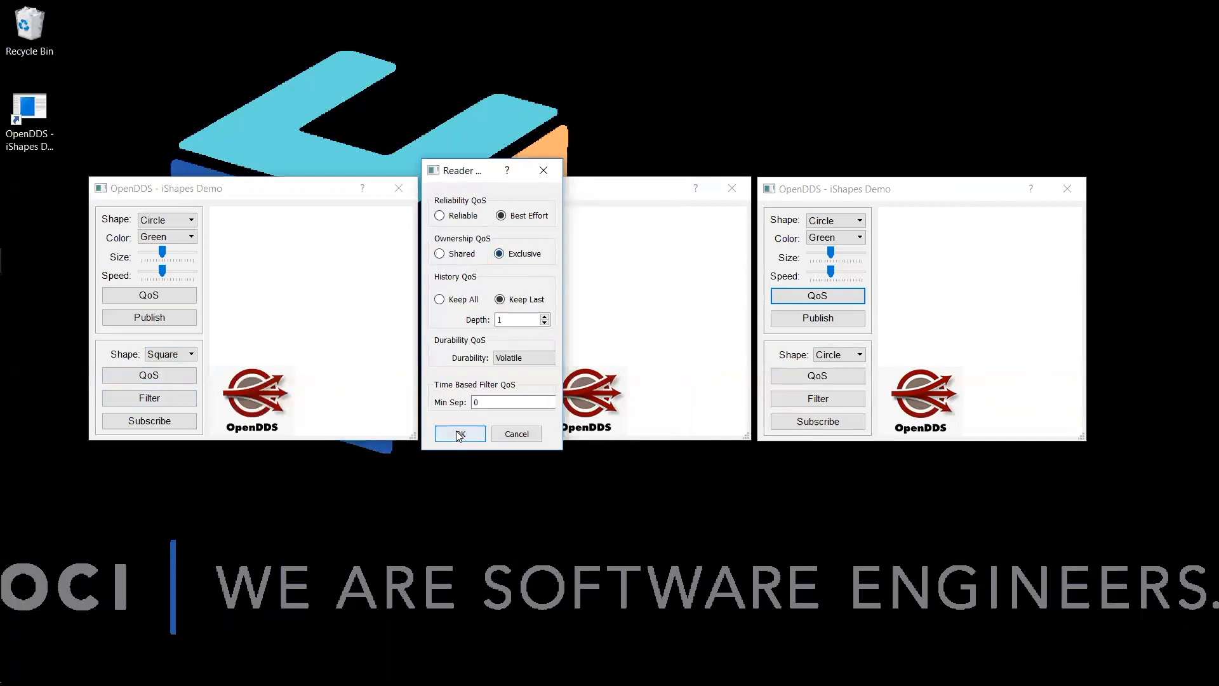
click(457, 434)
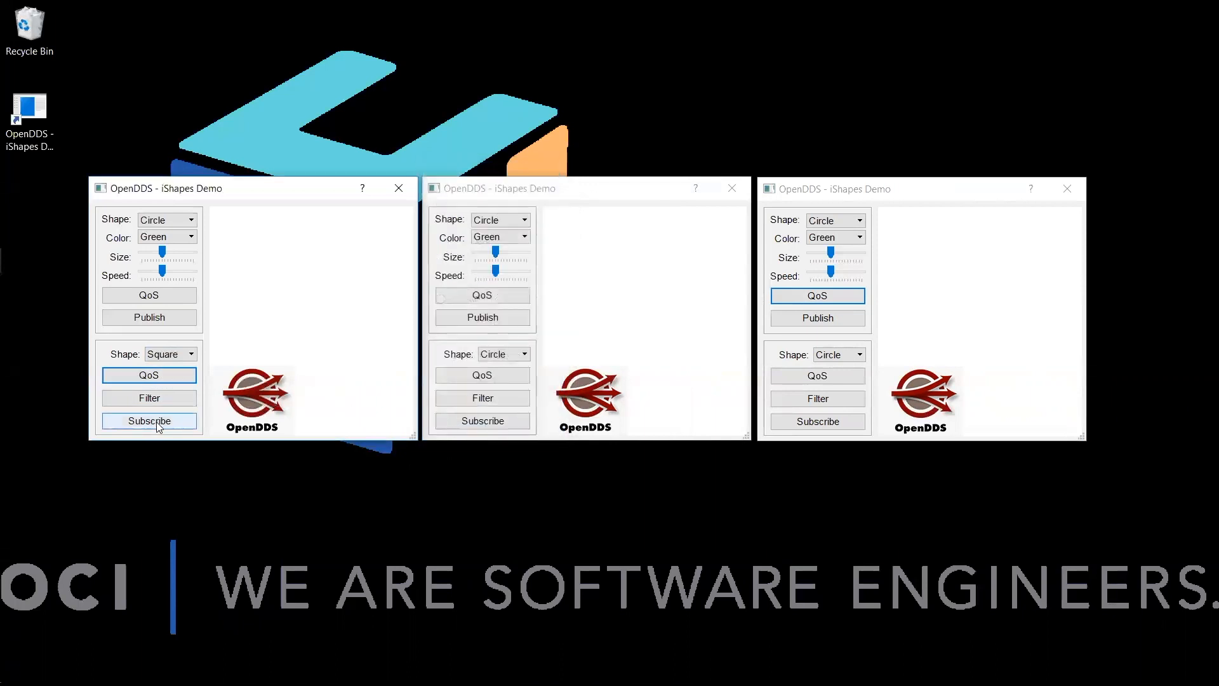
mouse_move(149, 420)
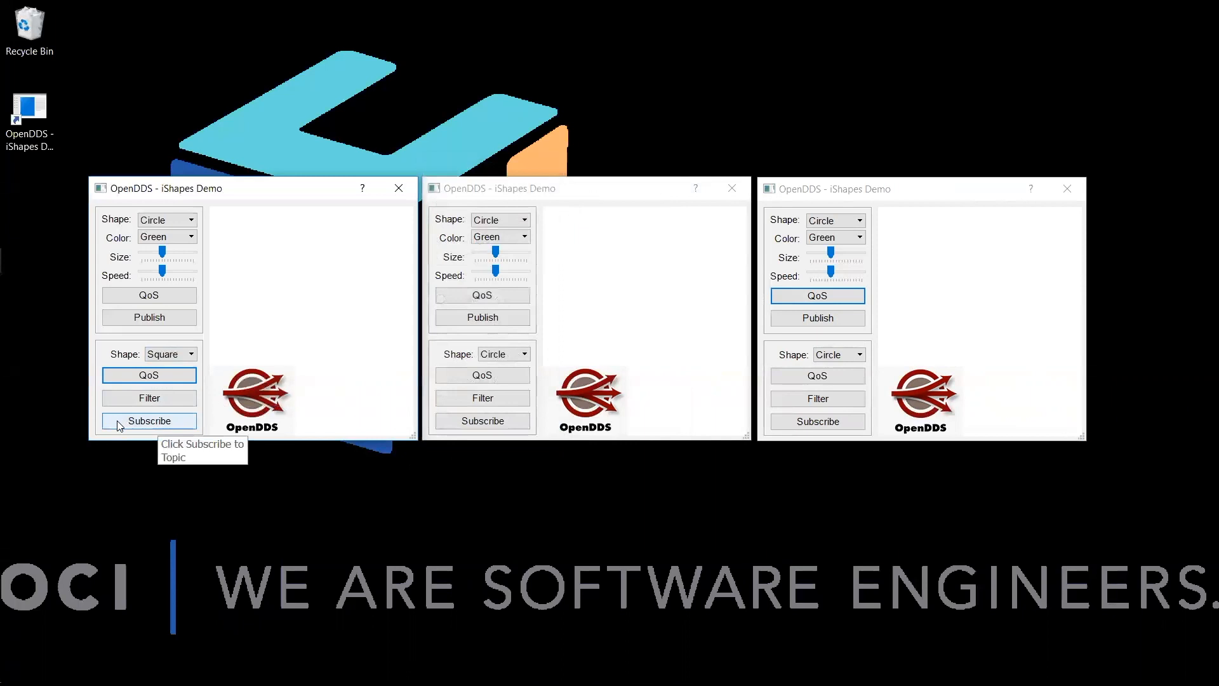
Subscribe the first window's exclusive reader to the Square topic.
click(149, 420)
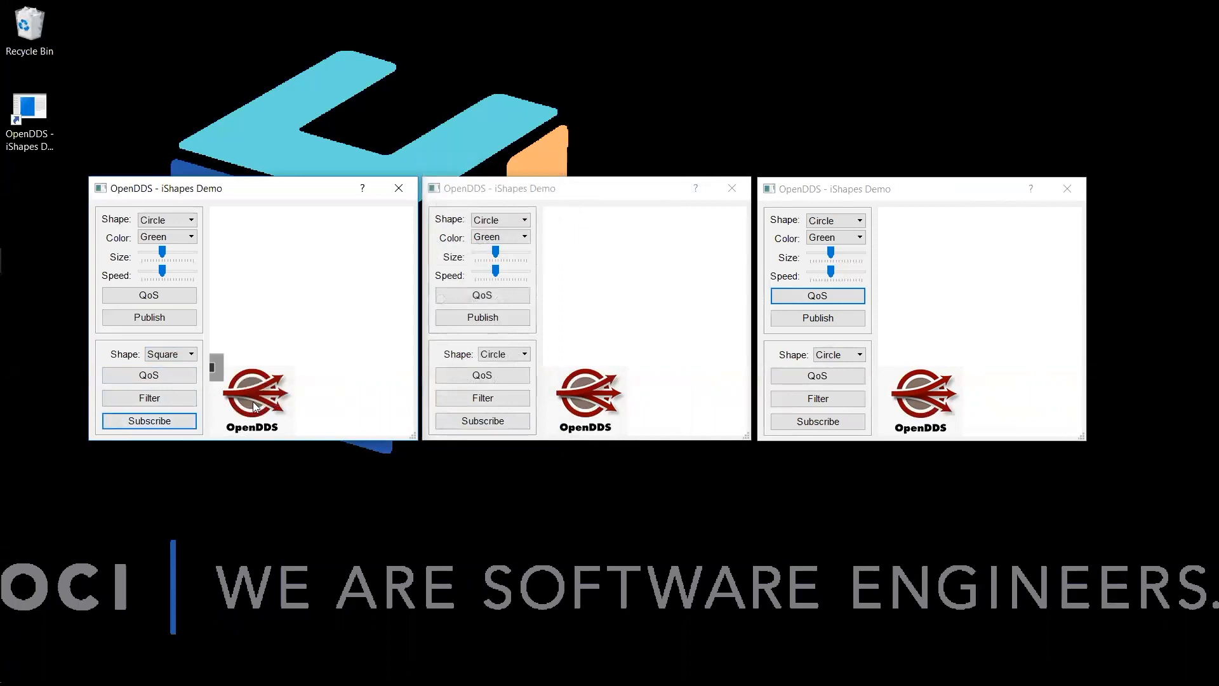
mouse_move(193, 349)
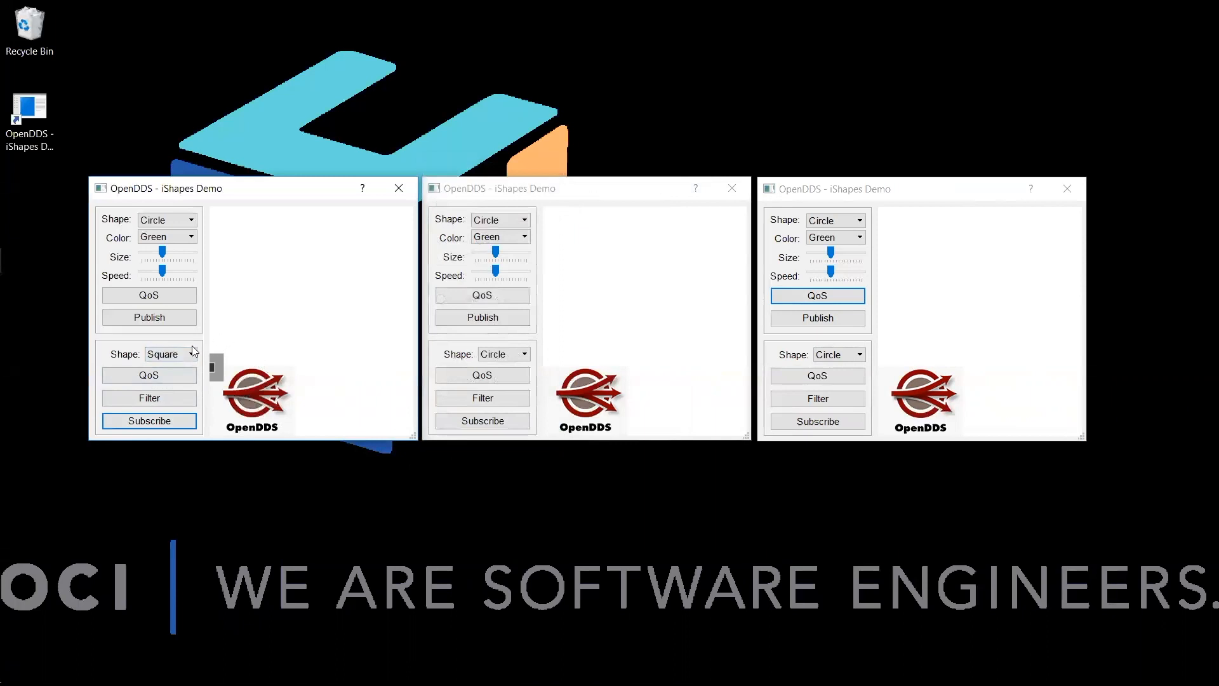
mouse_move(195, 387)
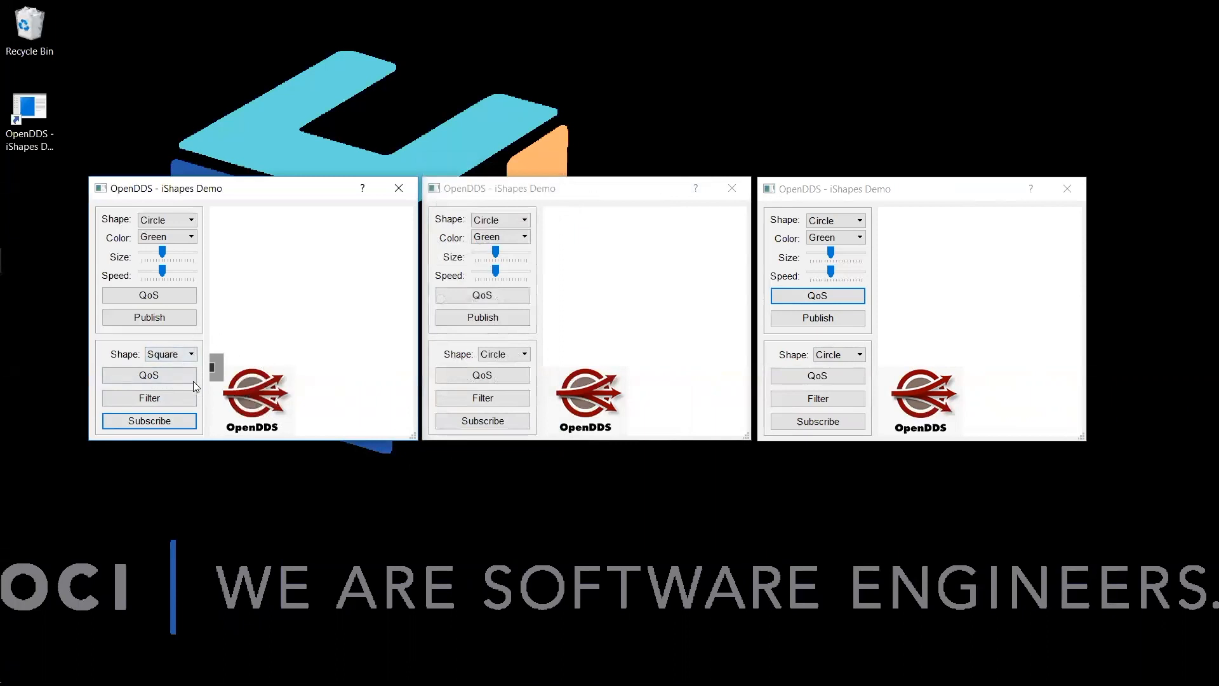
mouse_move(214, 403)
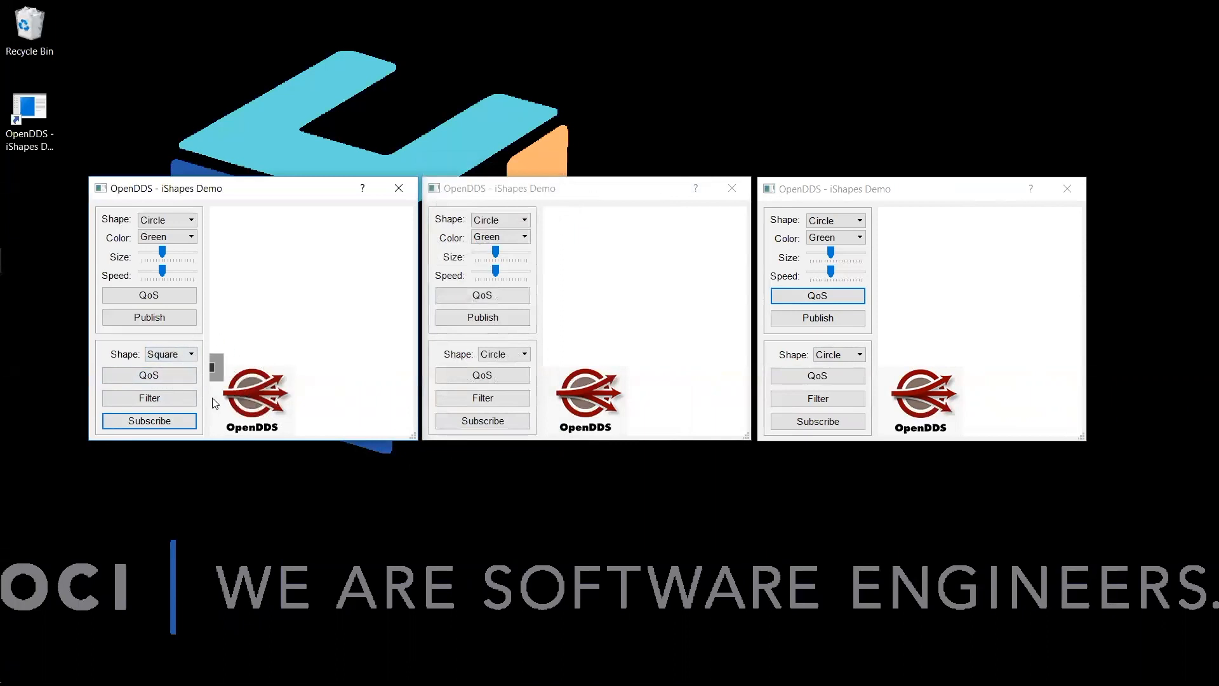
mouse_move(250, 403)
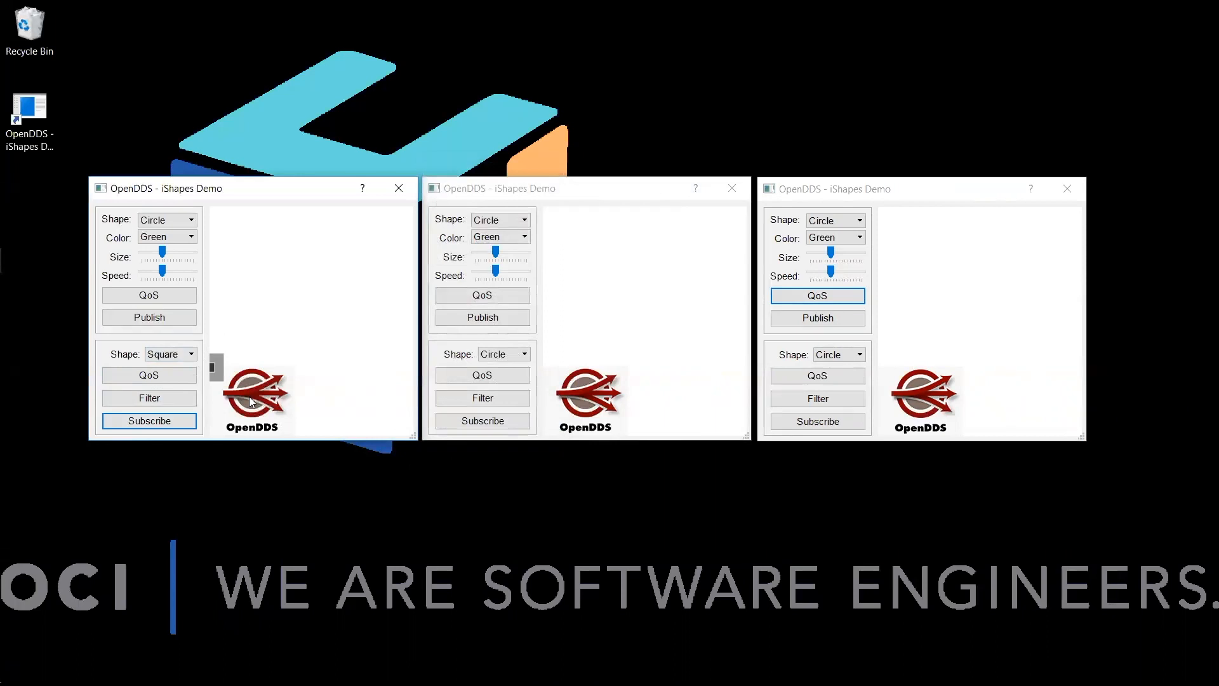
mouse_move(506, 442)
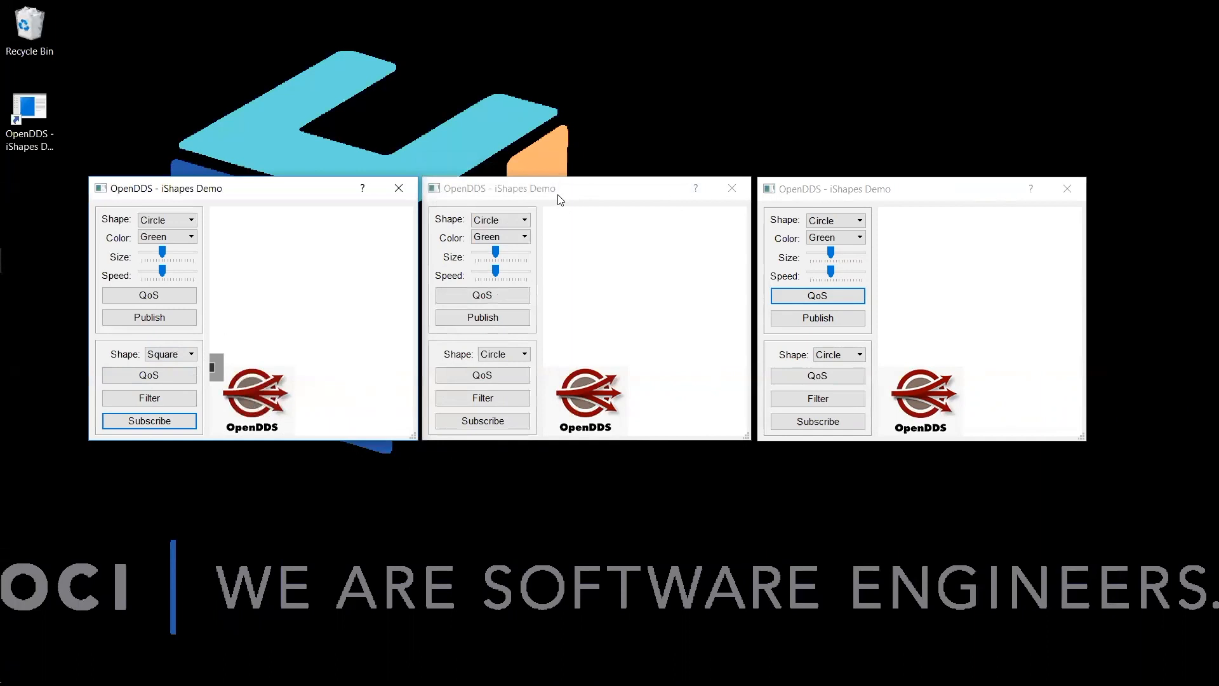
mouse_move(548, 273)
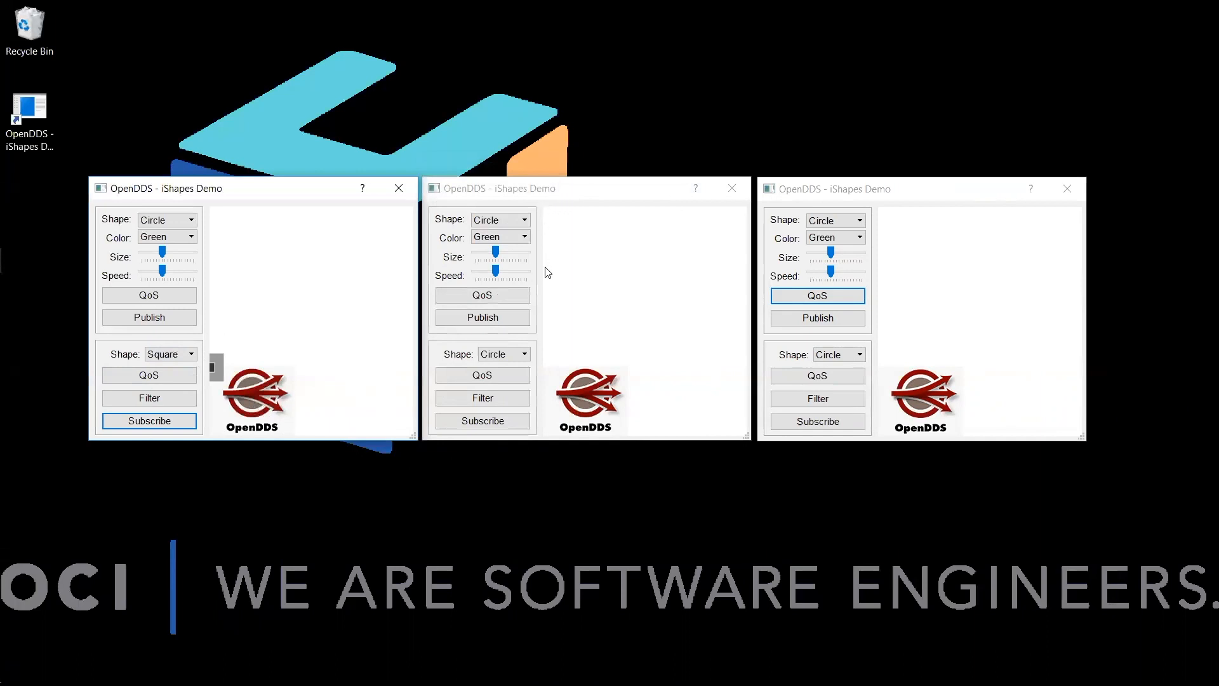
Make the second window's publisher a Square with exclusive writer ownership, strength 50.
click(500, 219)
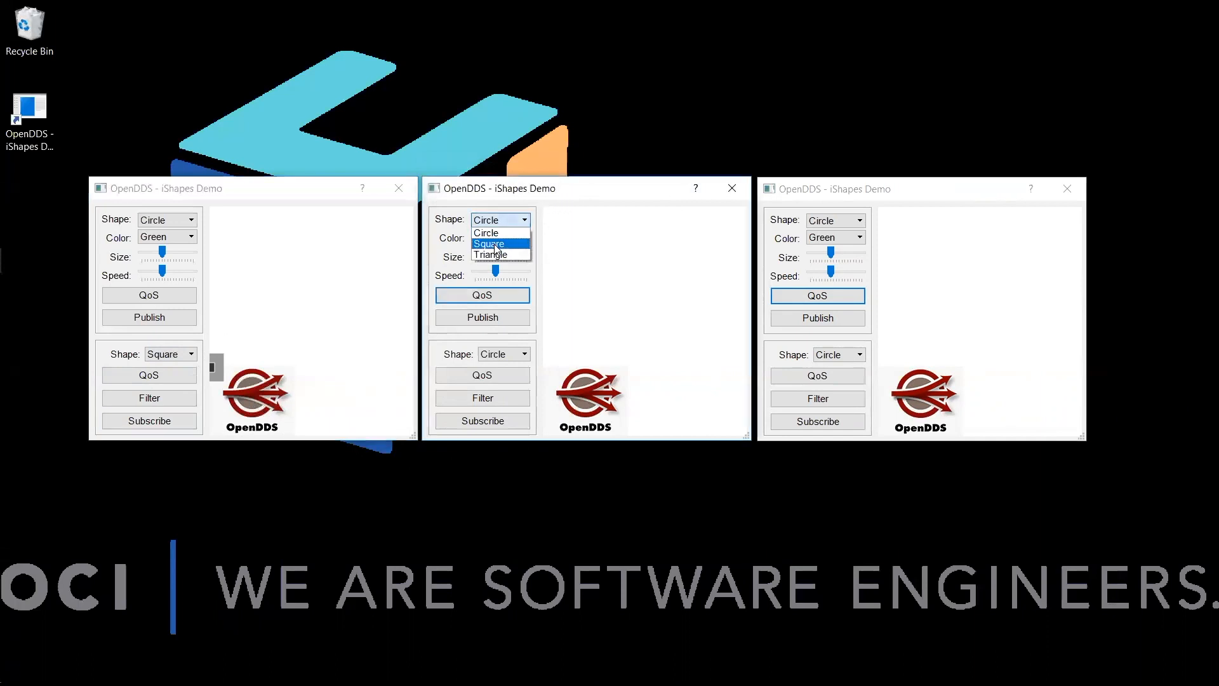
click(489, 243)
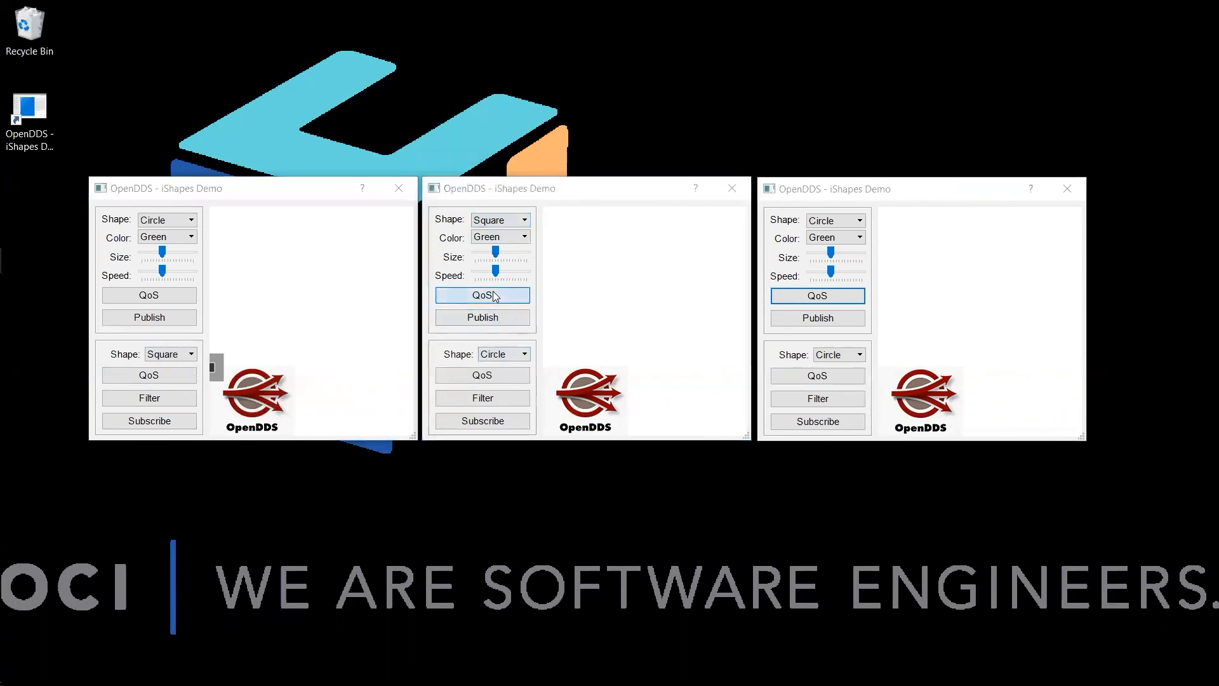
click(482, 294)
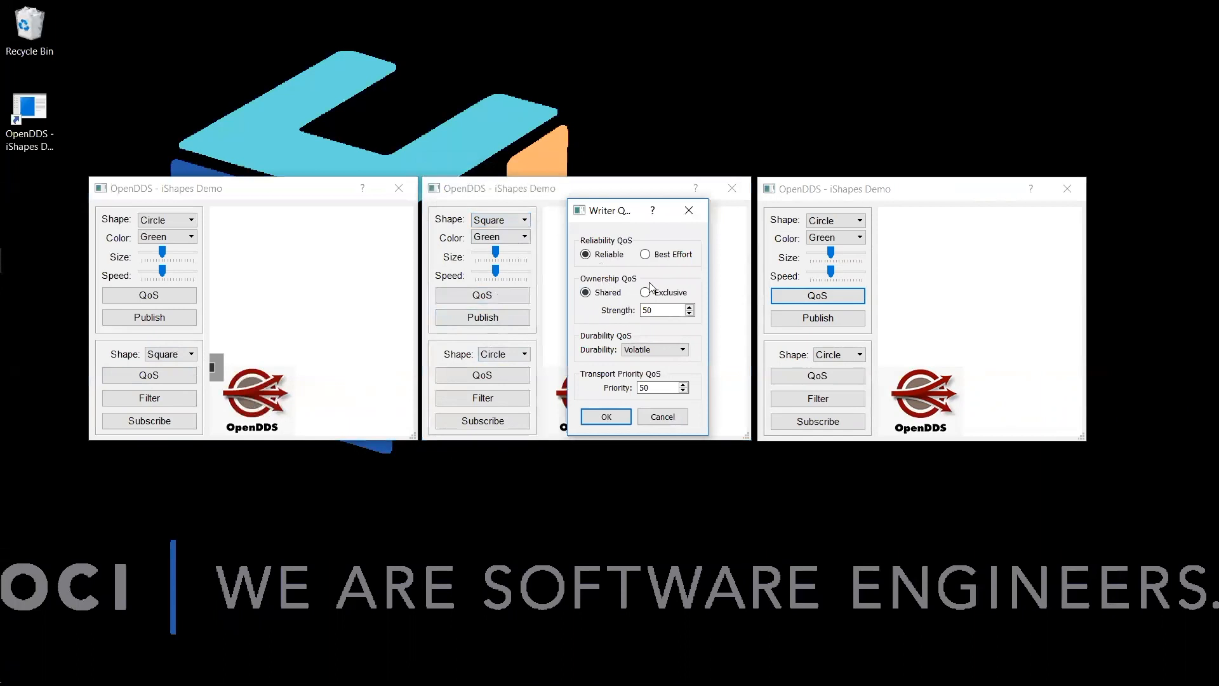
click(645, 292)
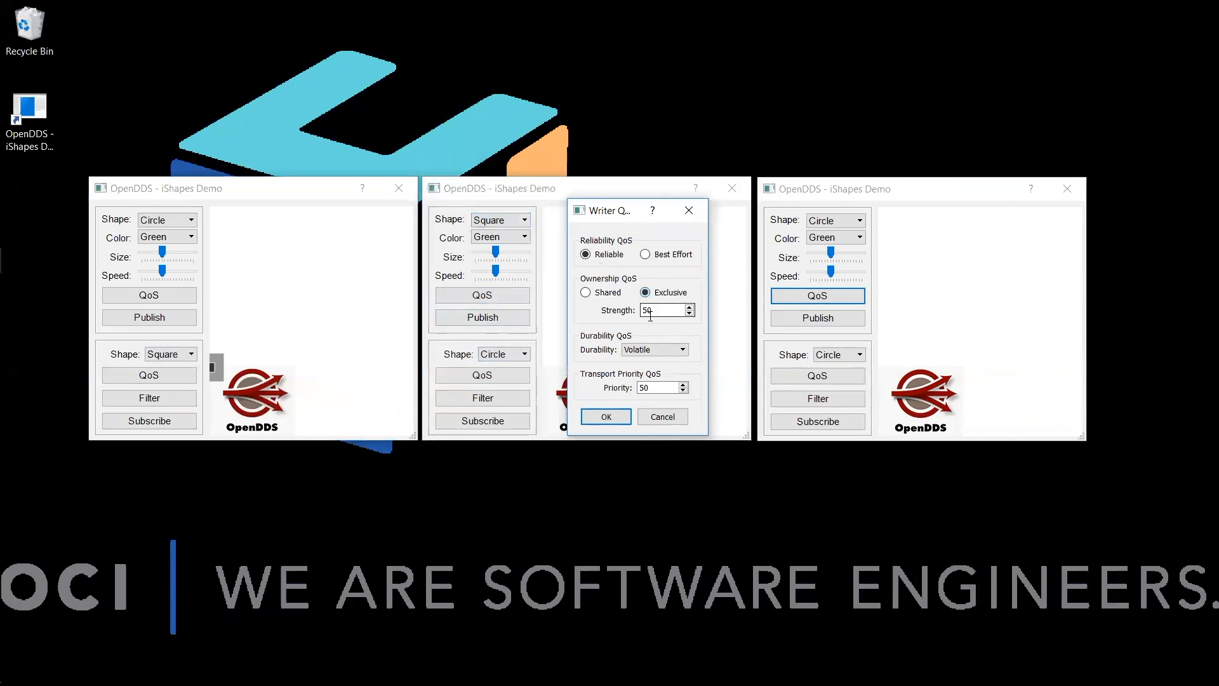
mouse_move(606, 416)
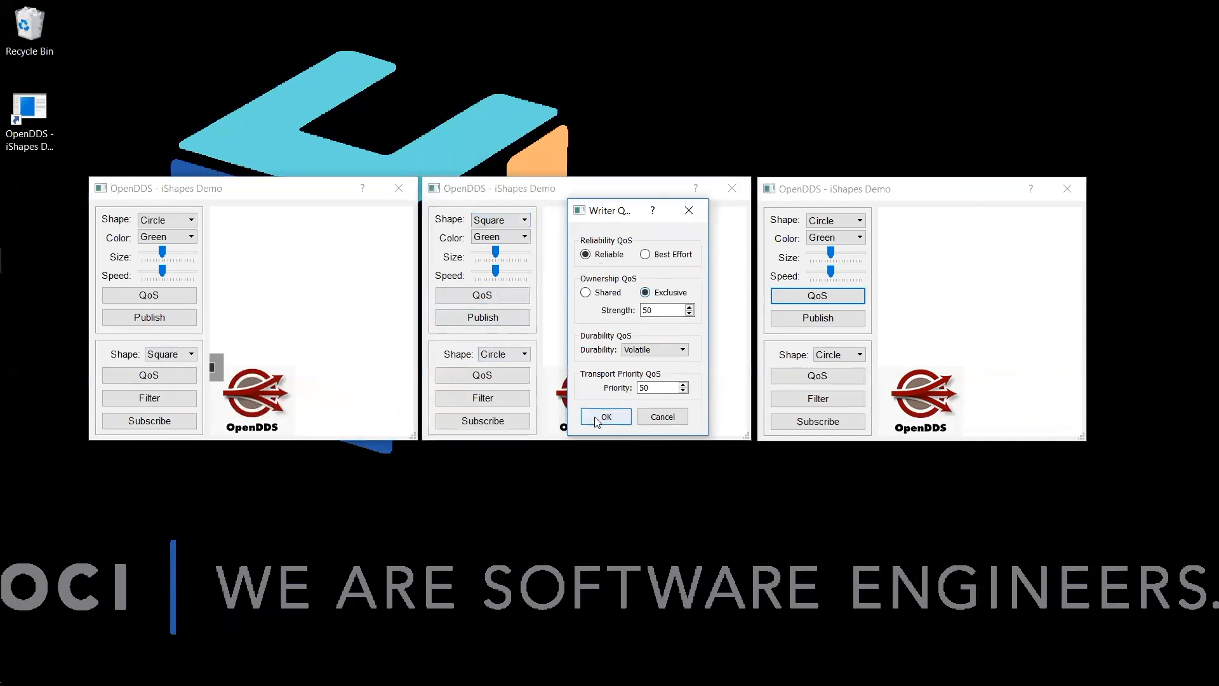
click(606, 417)
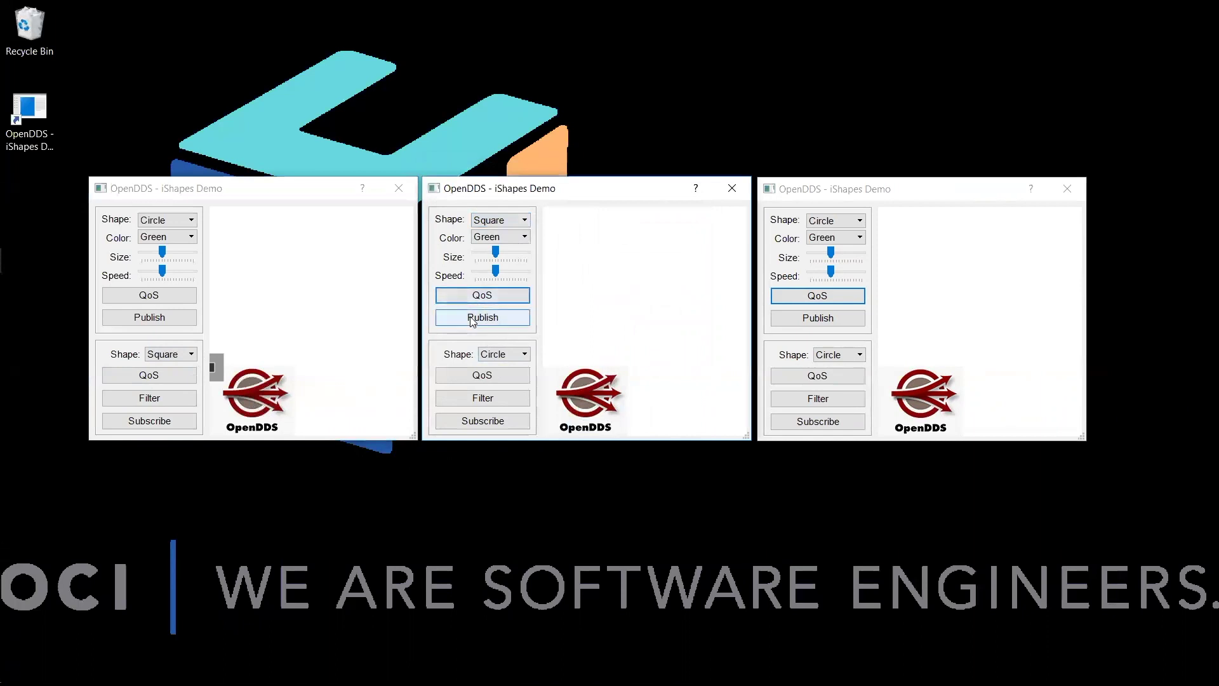
mouse_move(481, 317)
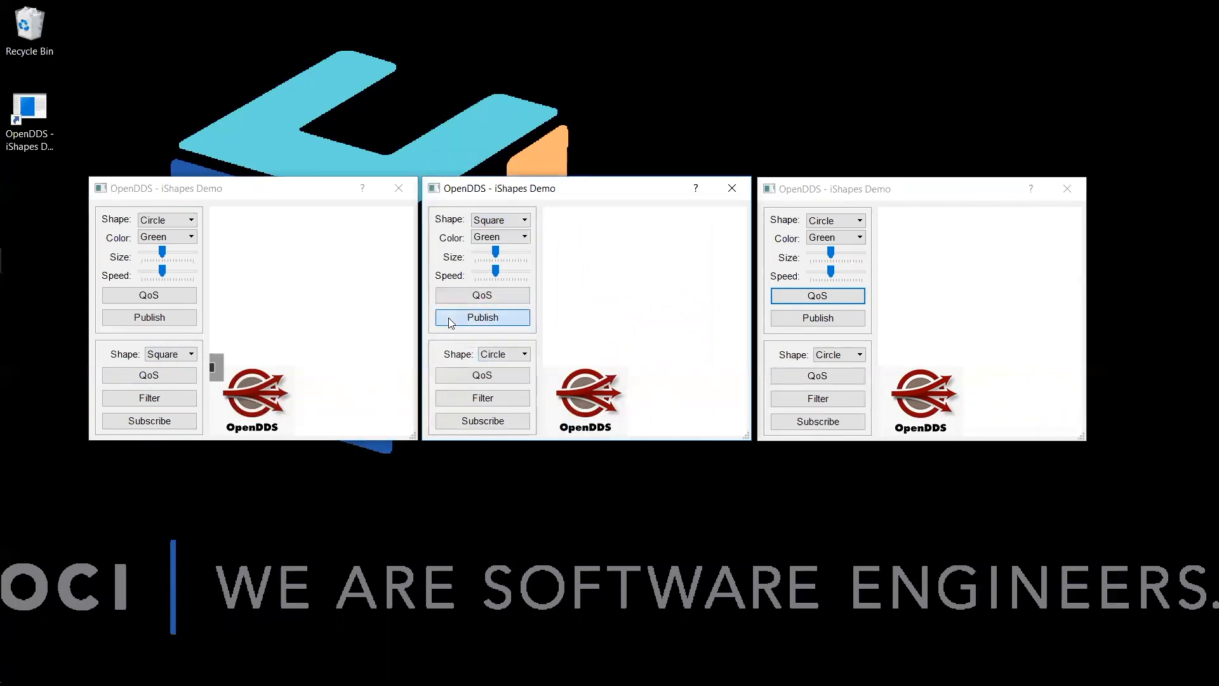
Publish the second window's green square so the first window's subscriber shows it.
click(482, 317)
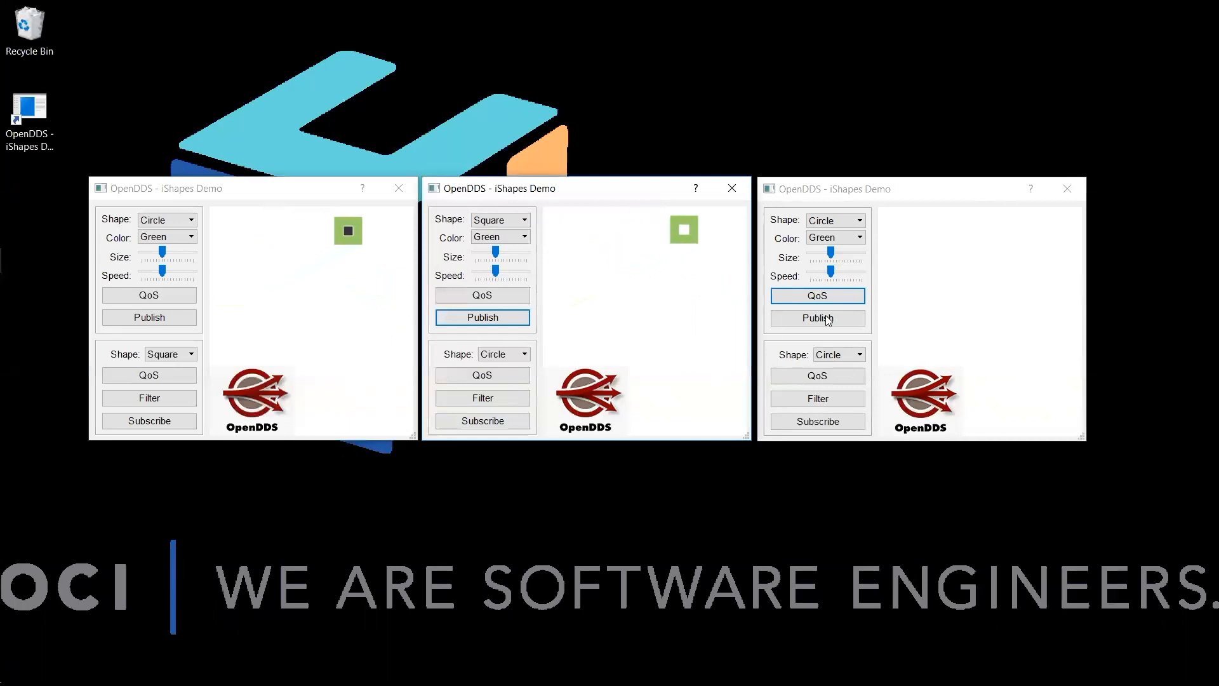
Make the third window's publisher a Square with exclusive writer ownership, strength 75.
click(859, 220)
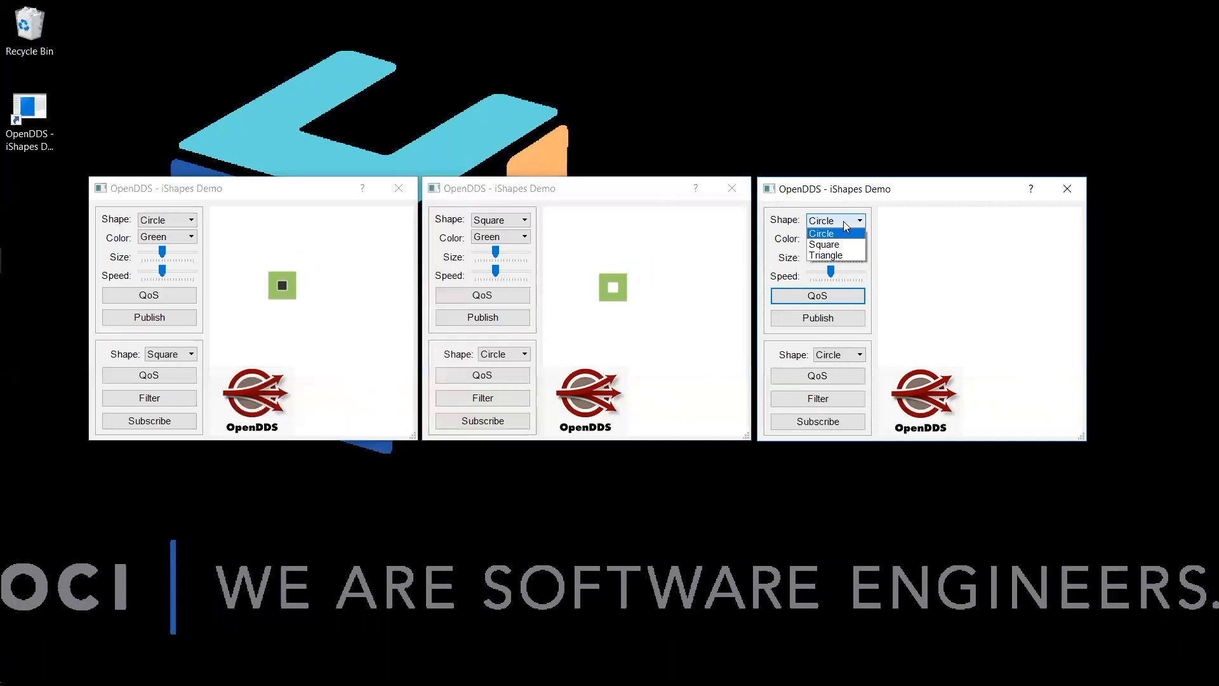
click(822, 243)
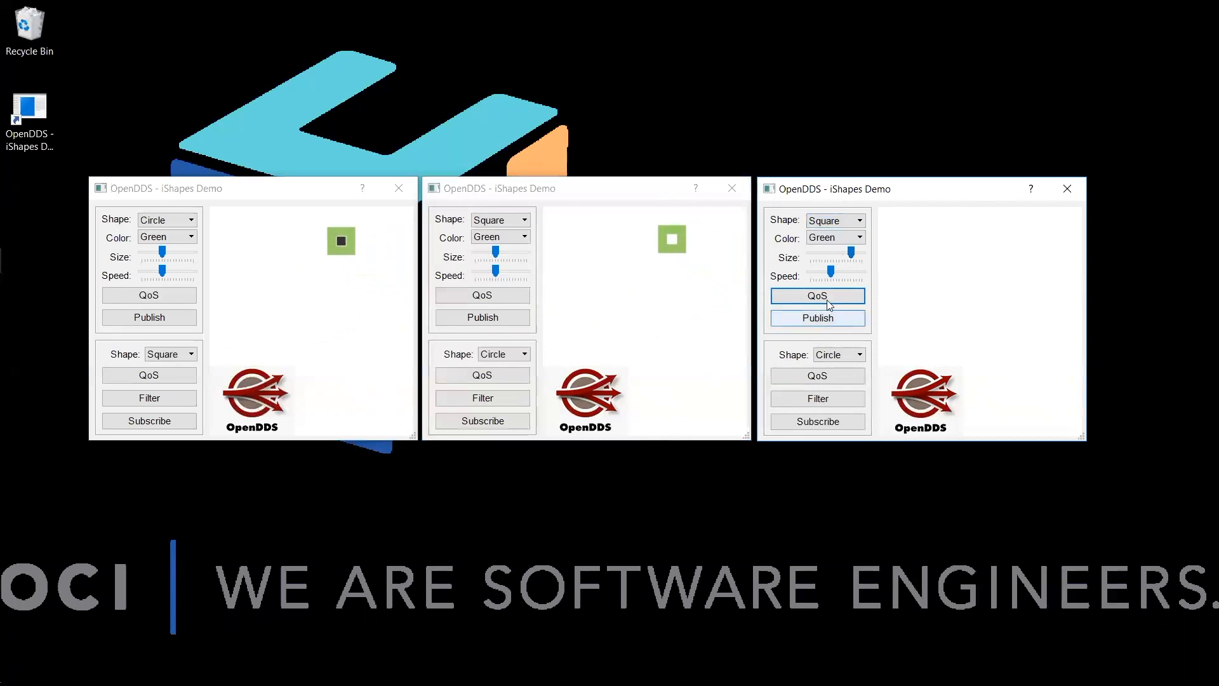
click(482, 295)
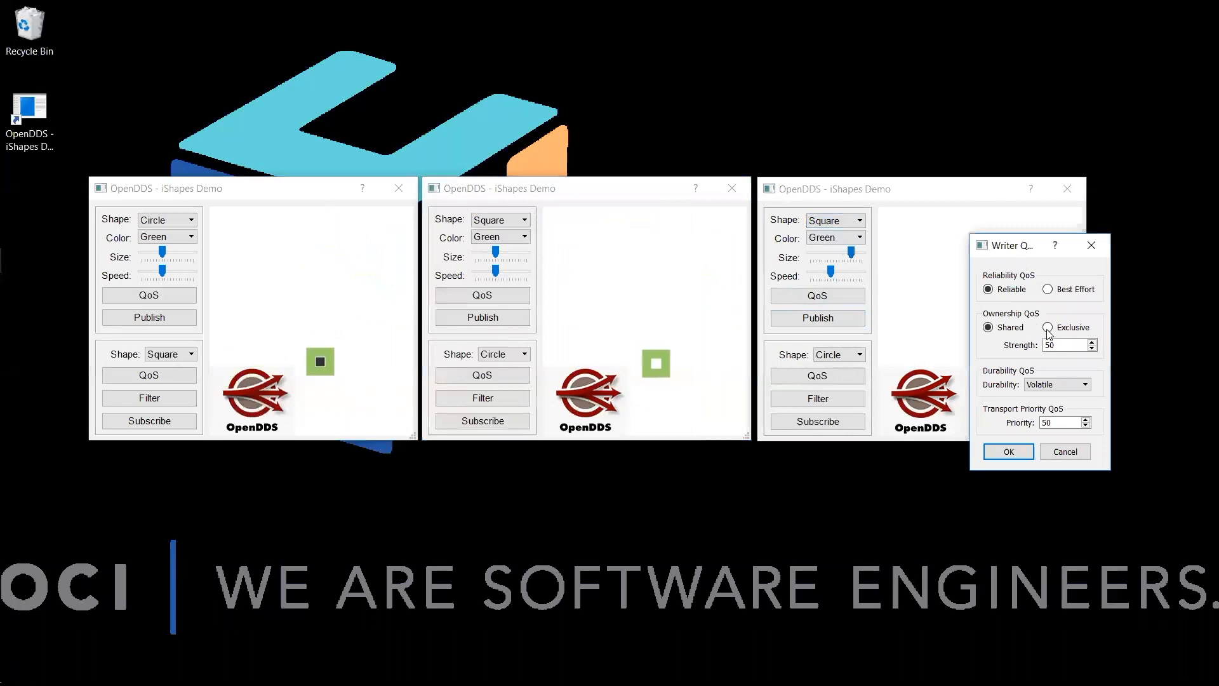
click(1049, 327)
text(75)
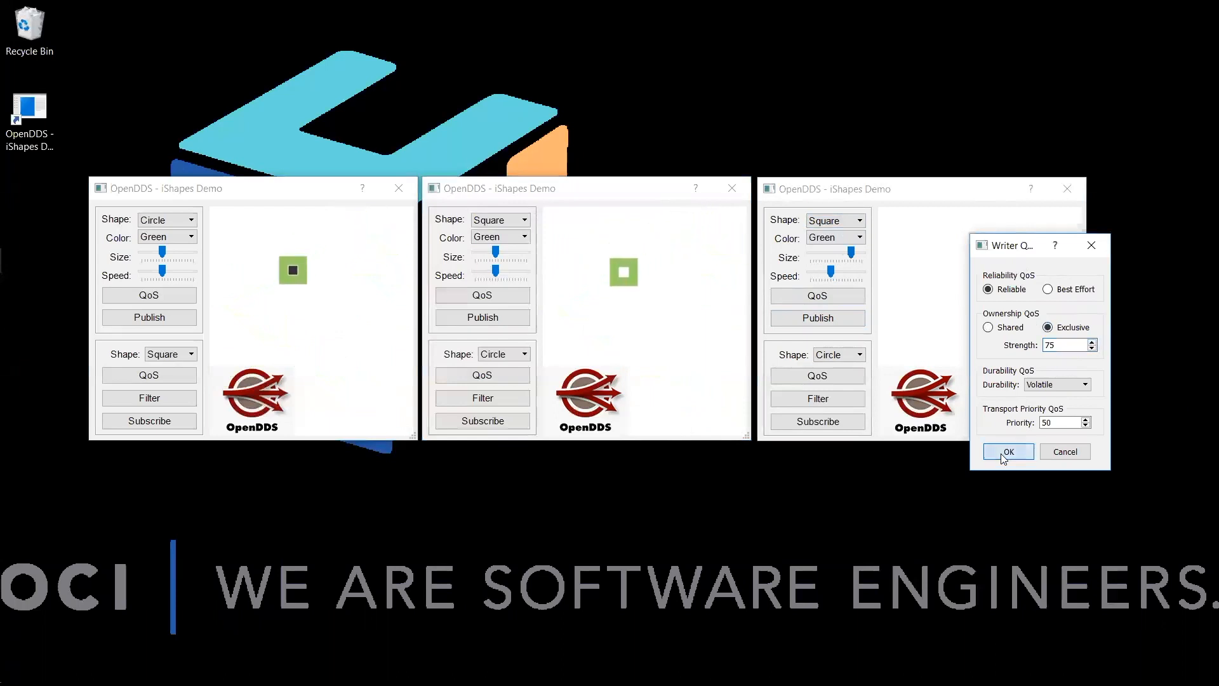
click(1006, 452)
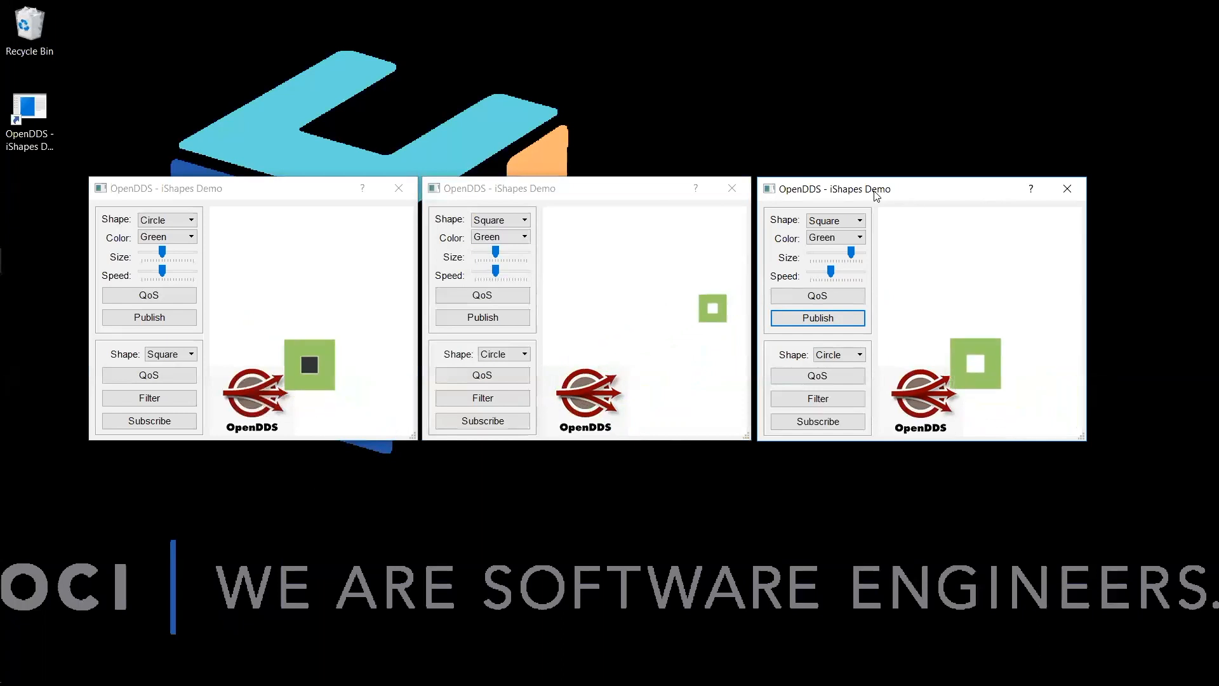
Move the third square publisher window aside and close it.
drag(824, 188, 855, 127)
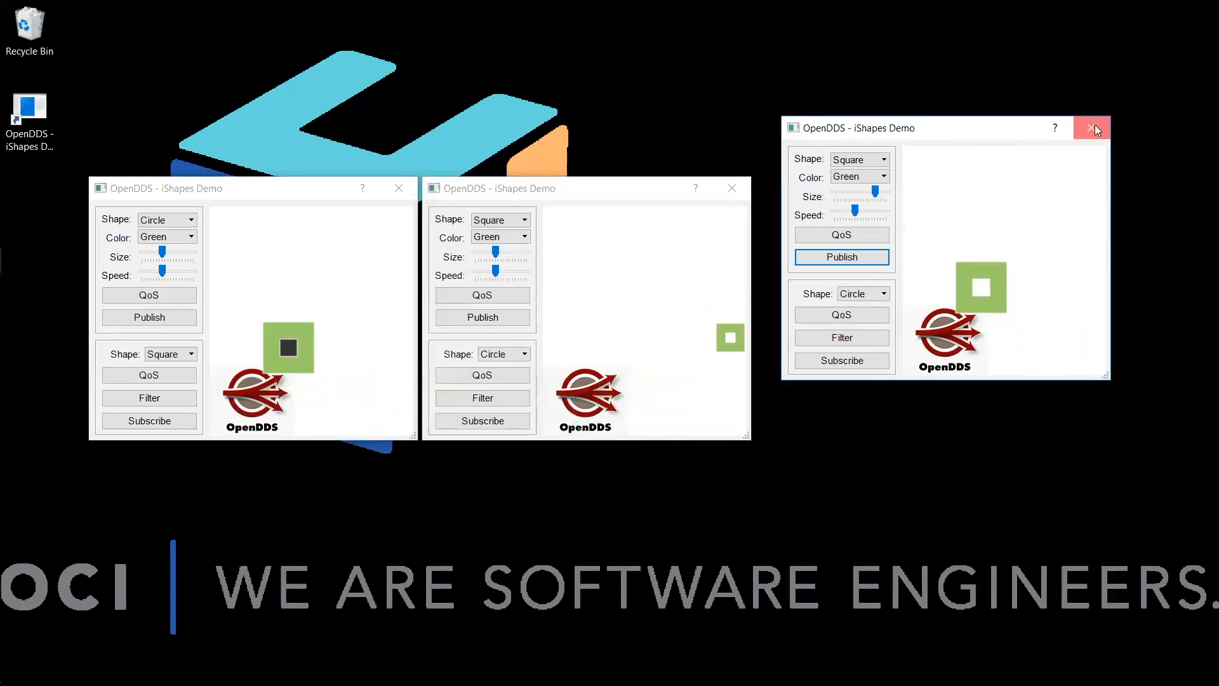
click(1093, 128)
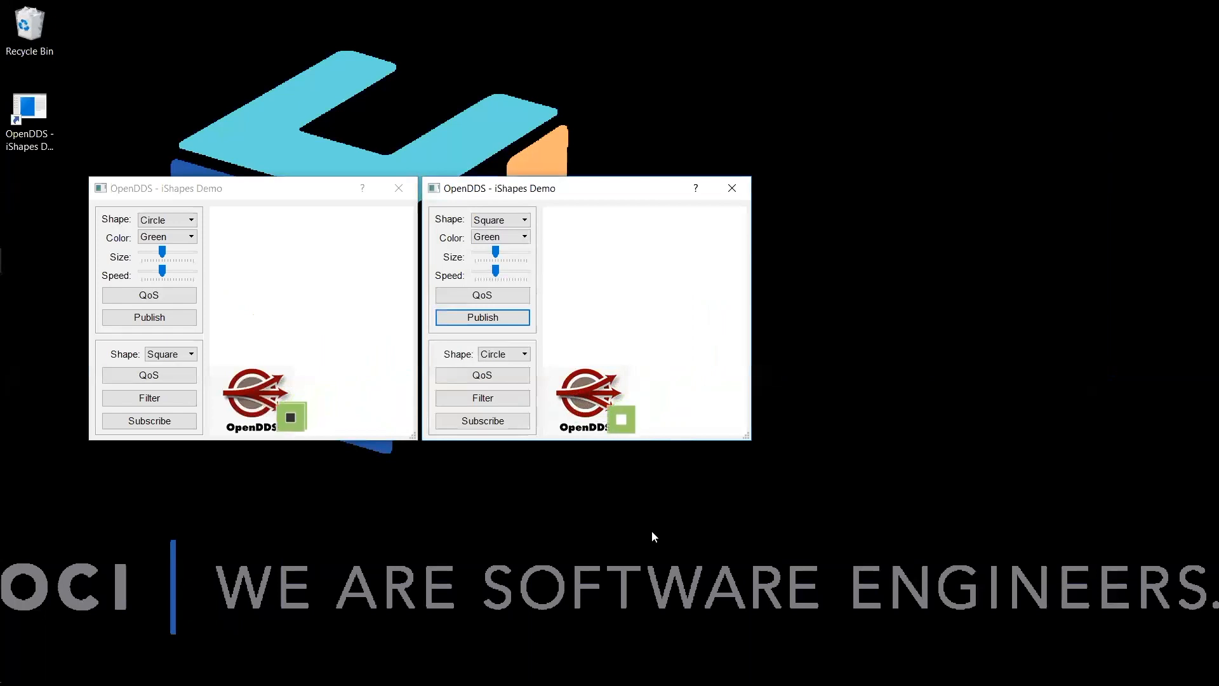
mouse_move(360, 467)
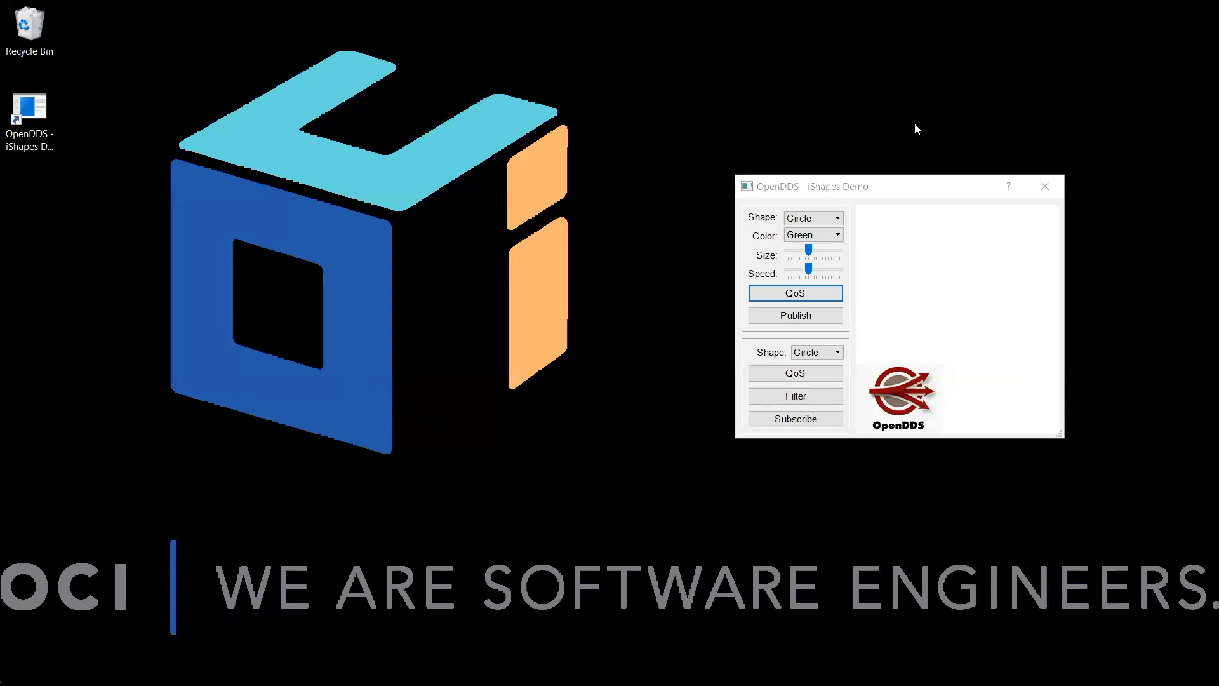
mouse_move(927, 187)
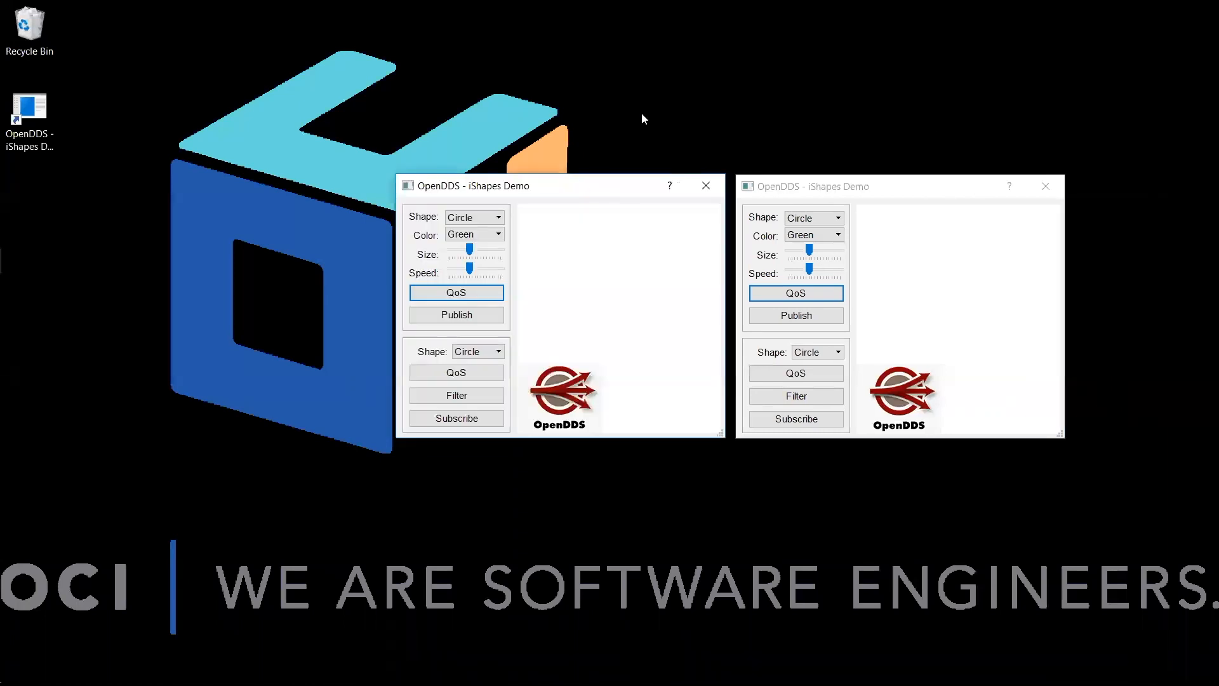
mouse_move(606, 215)
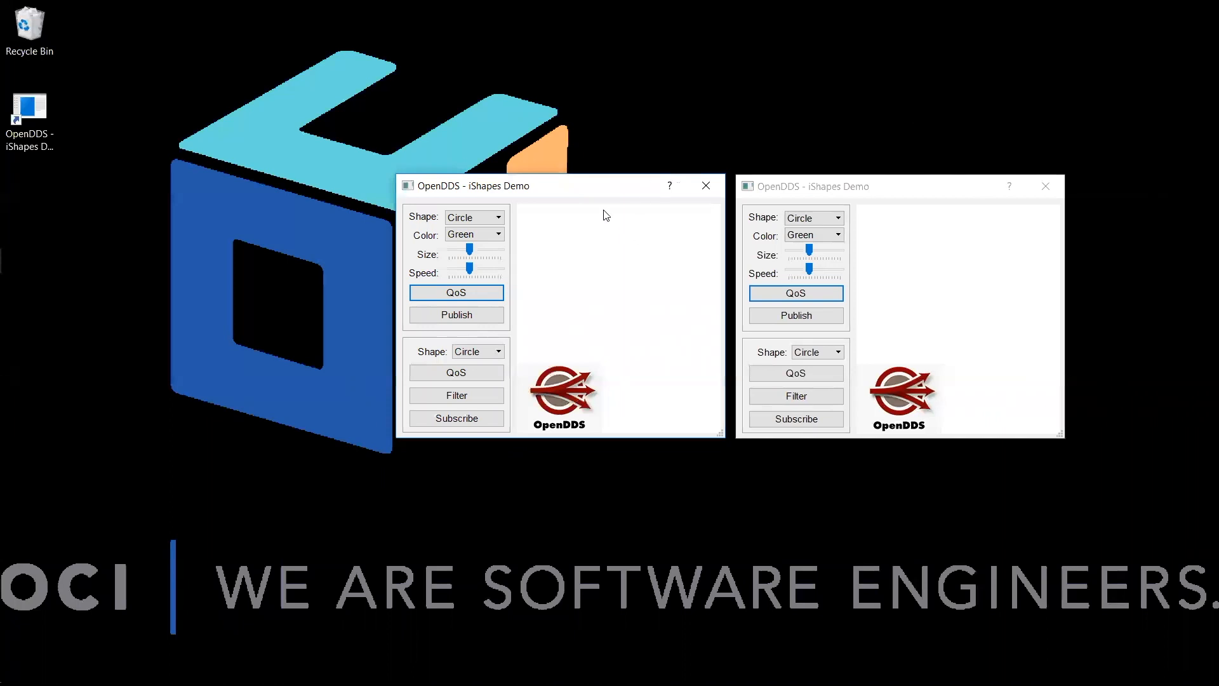
mouse_move(636, 291)
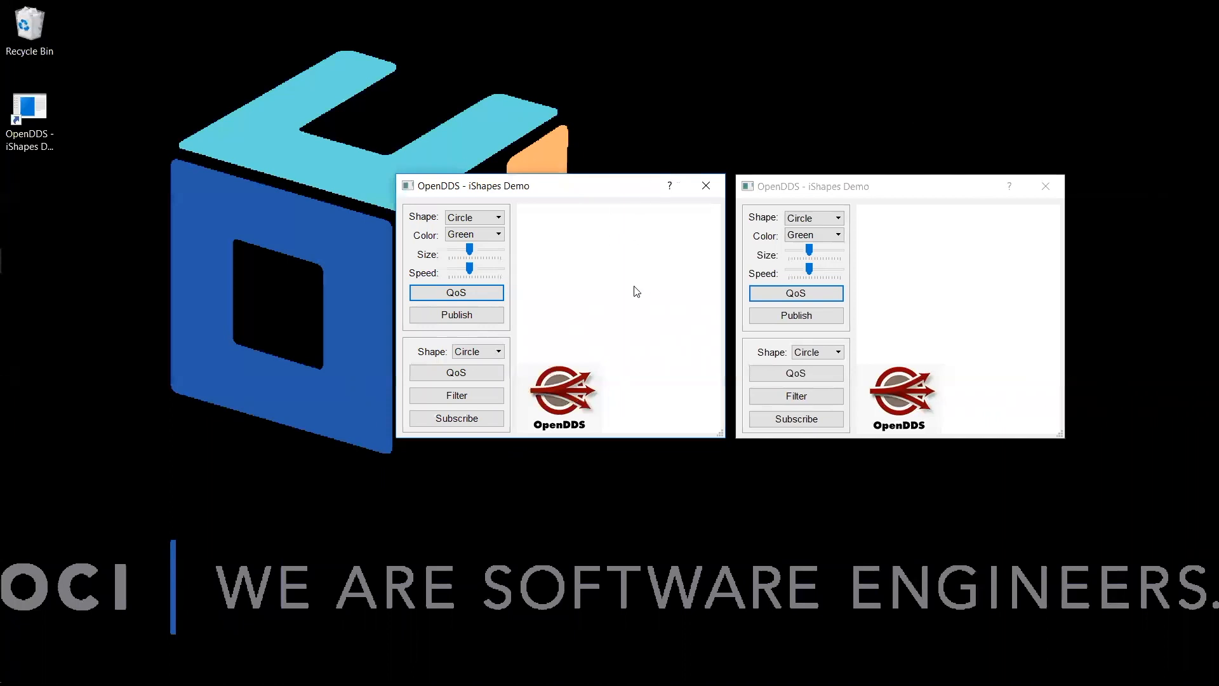
mouse_move(628, 294)
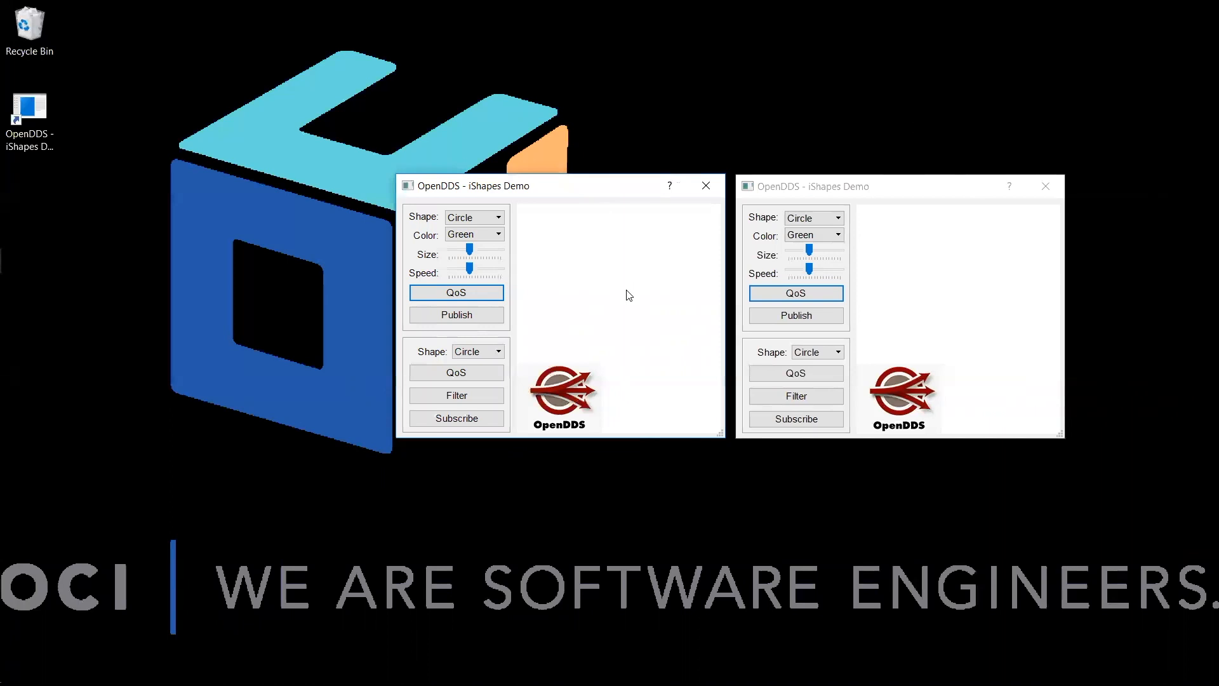
mouse_move(475, 234)
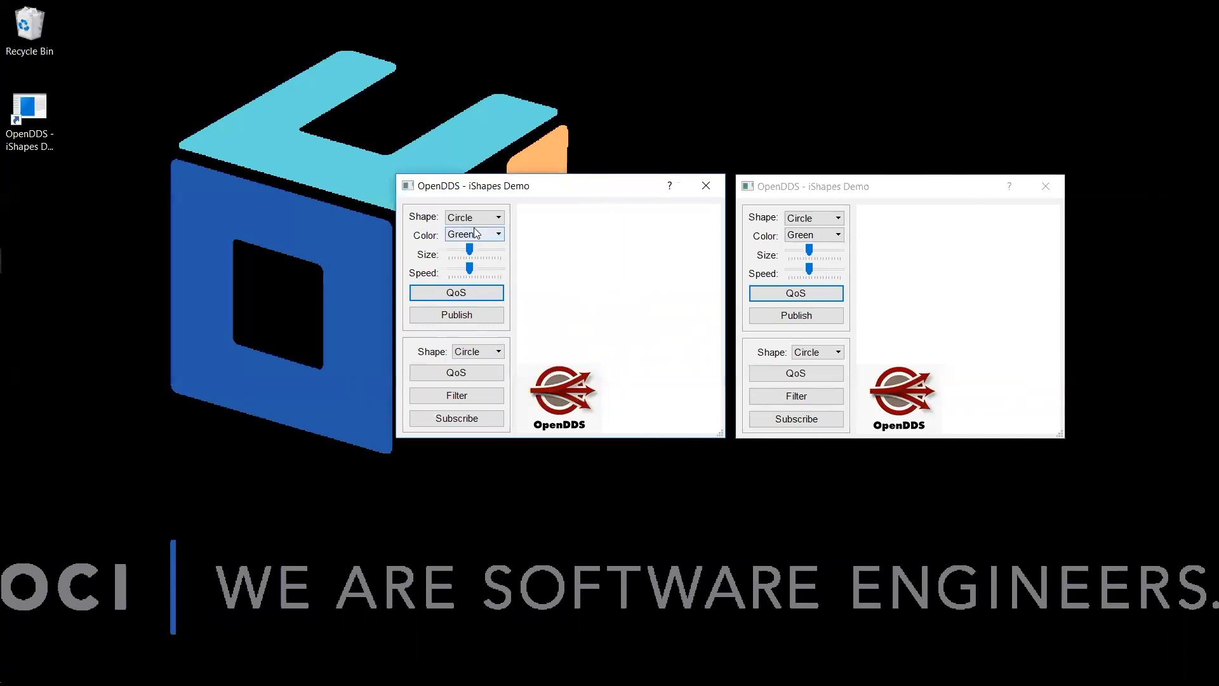
Publish a green Square from the left window; subscribe the right to Square and open Filter.
click(473, 217)
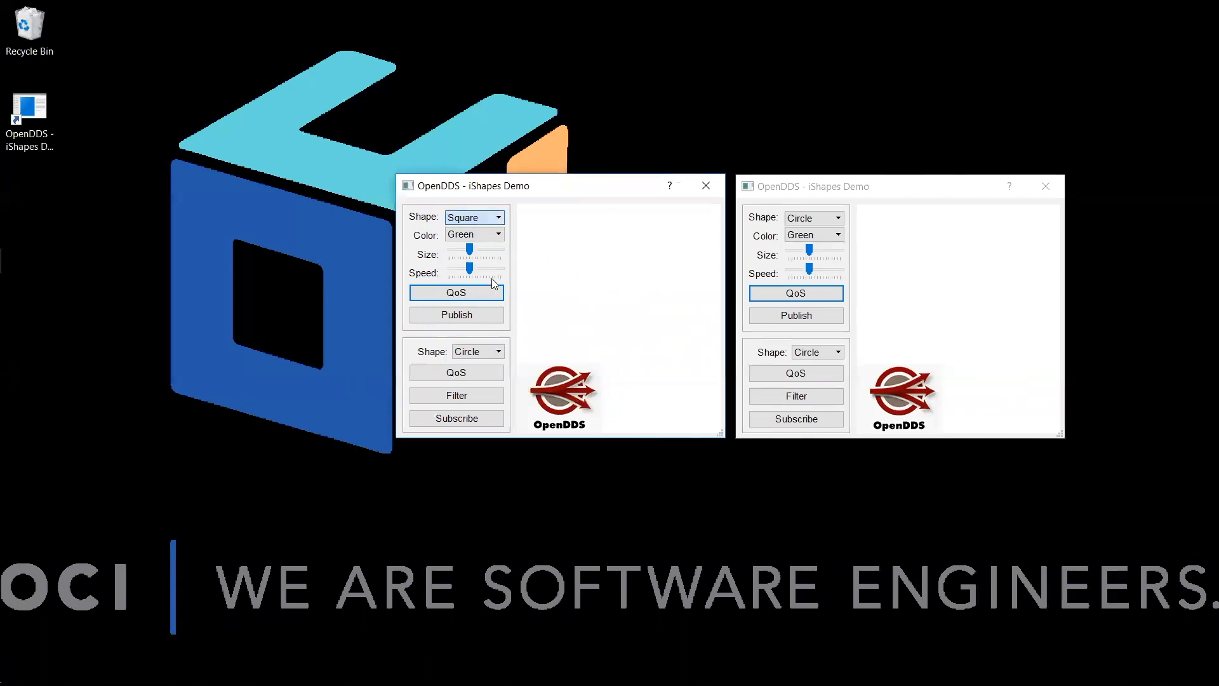
click(456, 315)
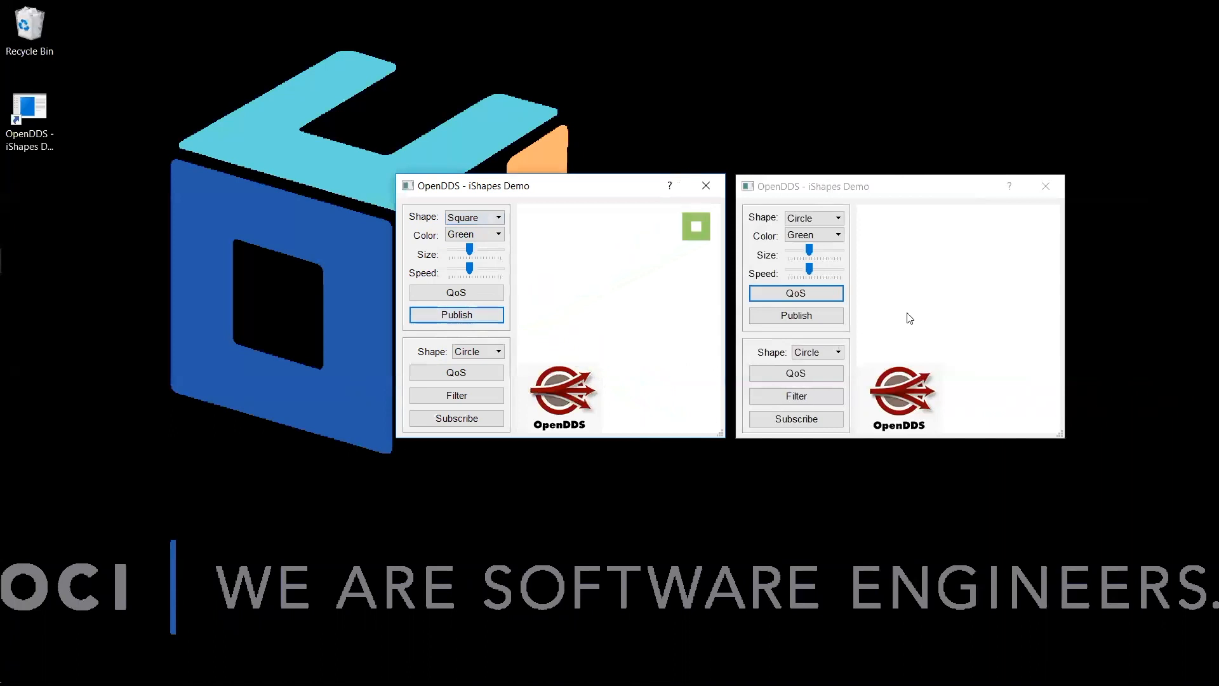
click(838, 351)
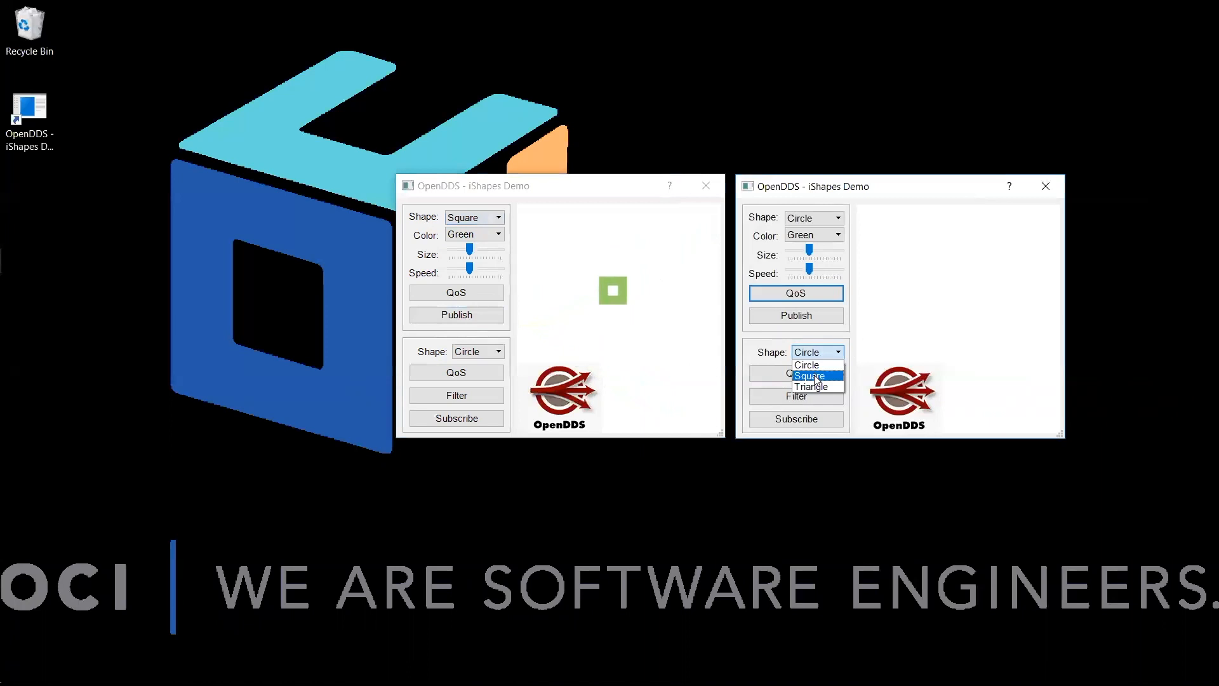
click(808, 375)
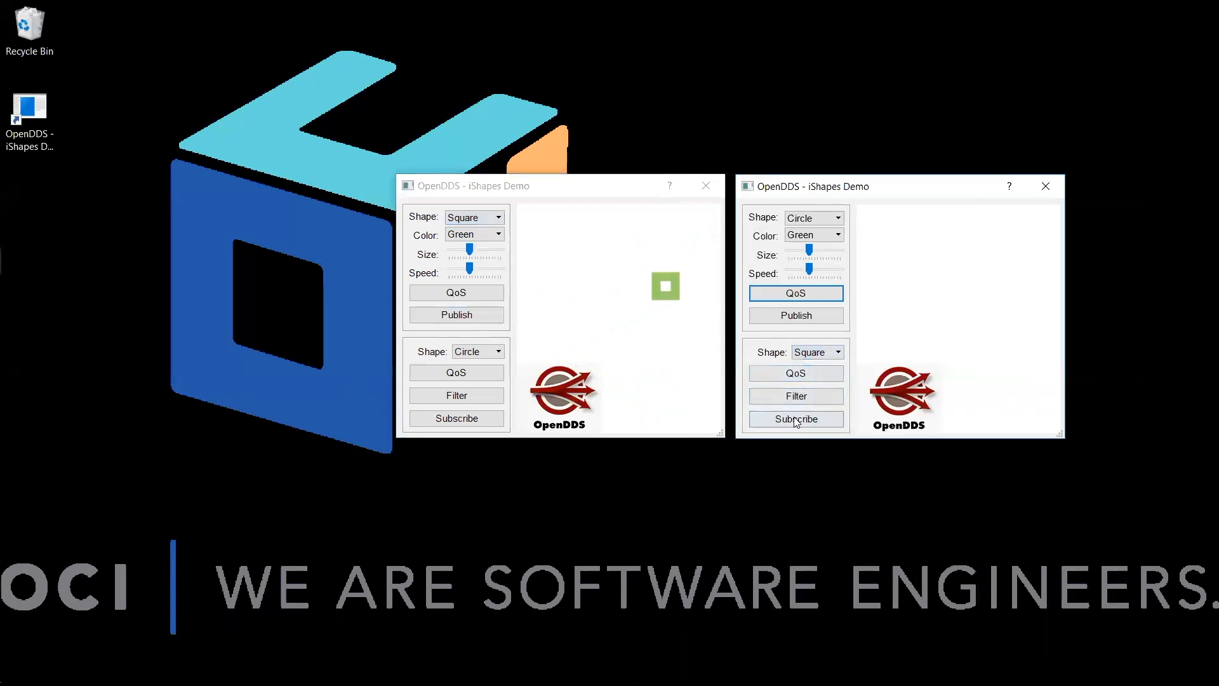
click(794, 394)
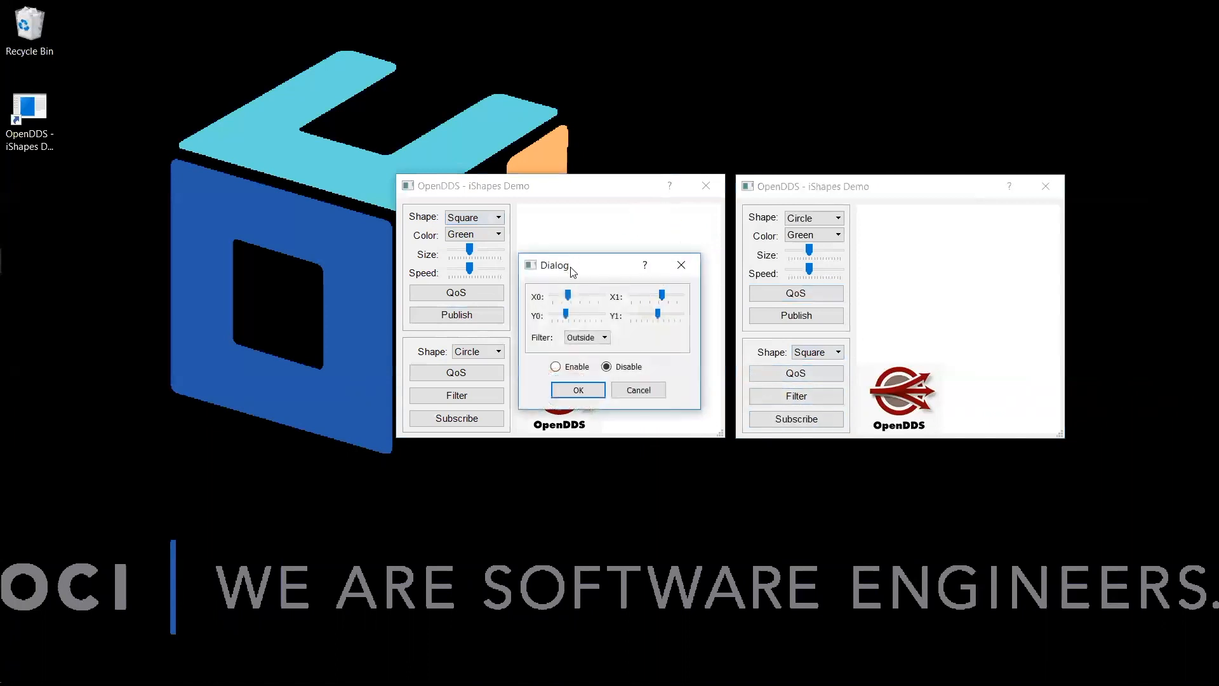
Enable the Square subscriber's content filter with the Outside region selected.
drag(553, 264, 968, 239)
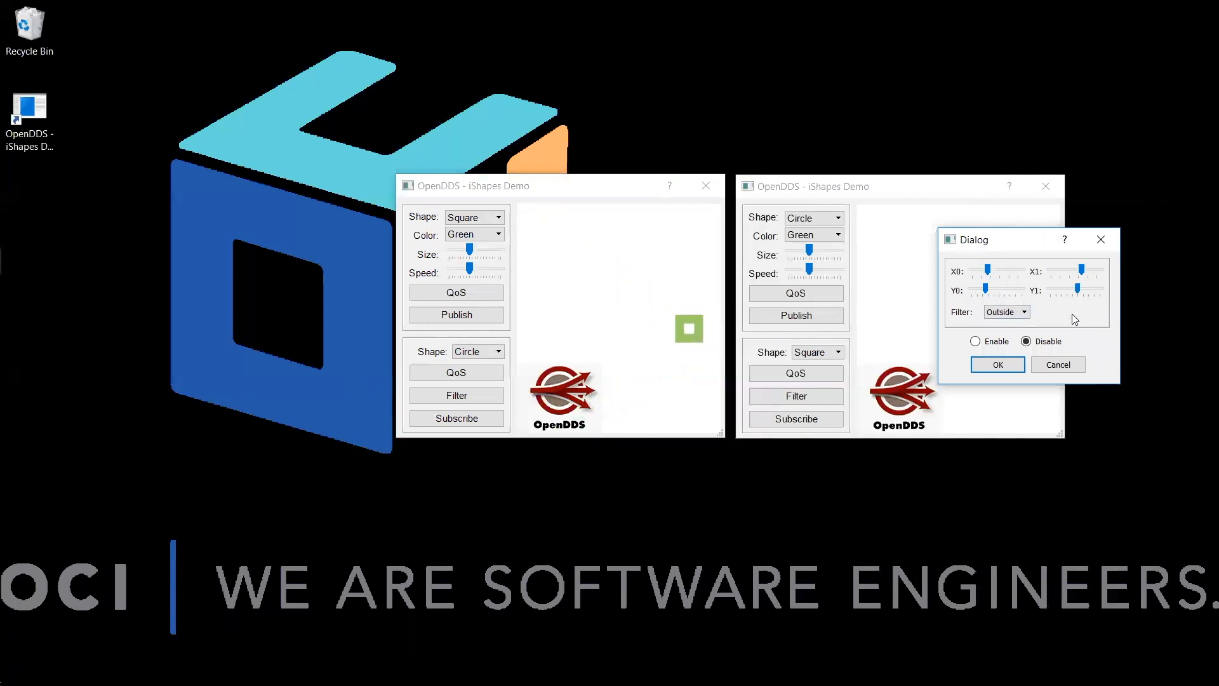
mouse_move(964, 323)
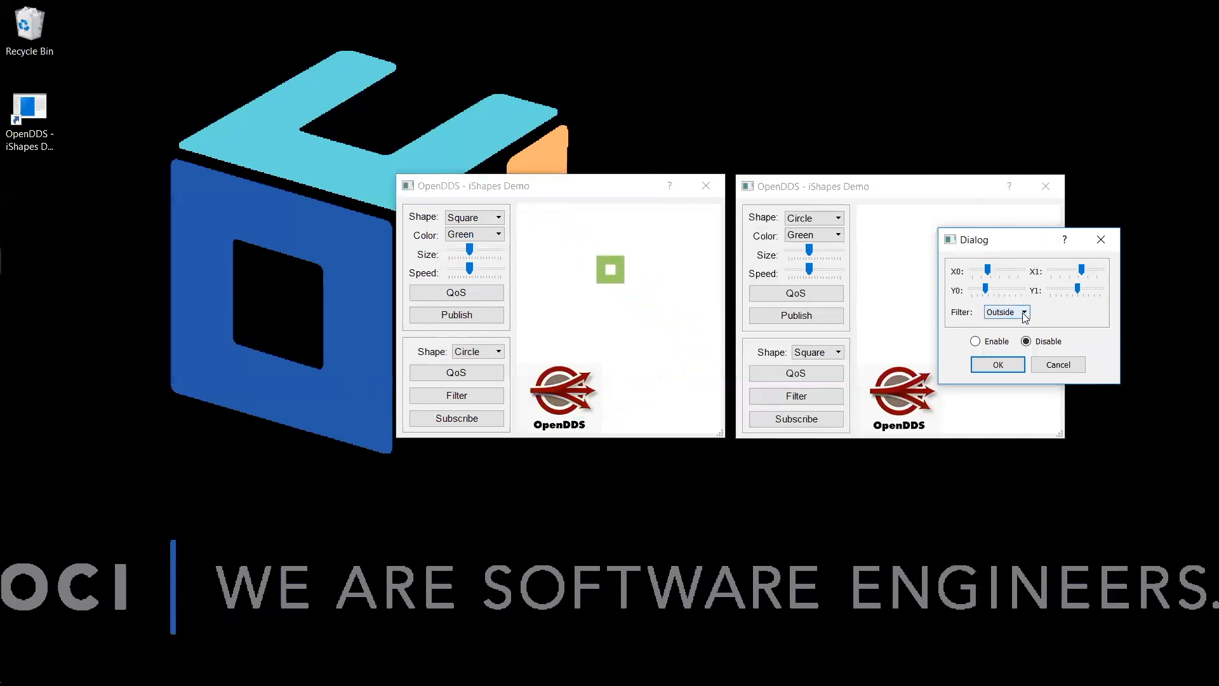
click(1023, 312)
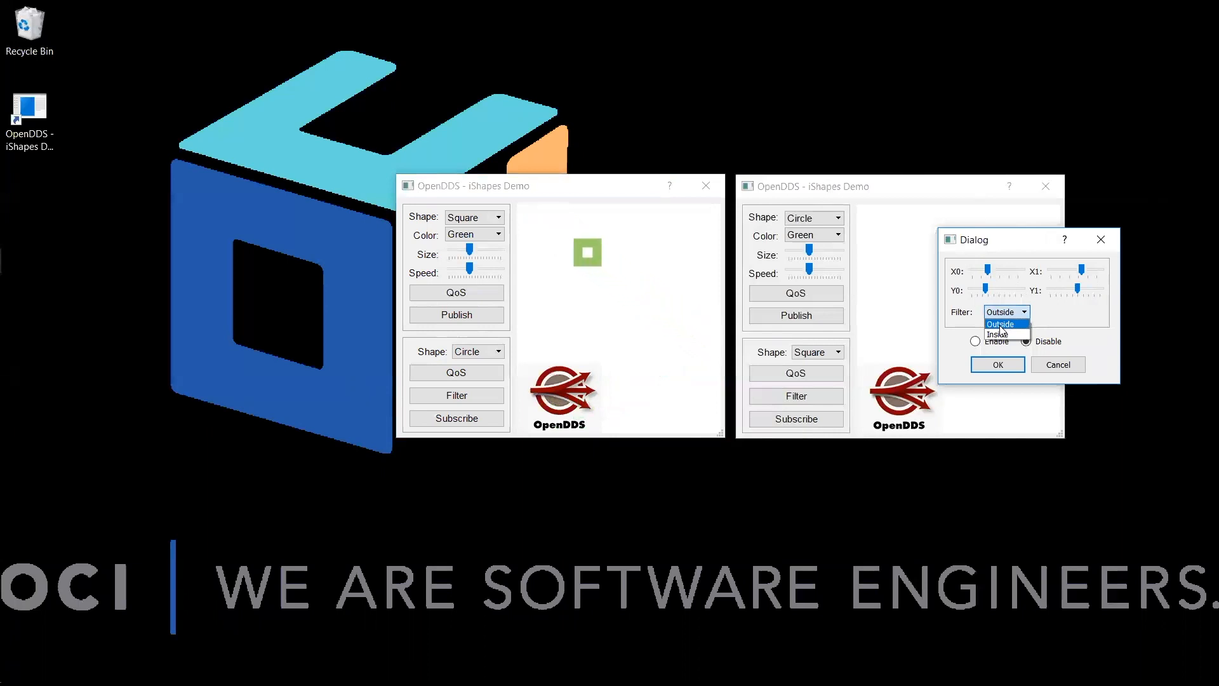
click(1001, 311)
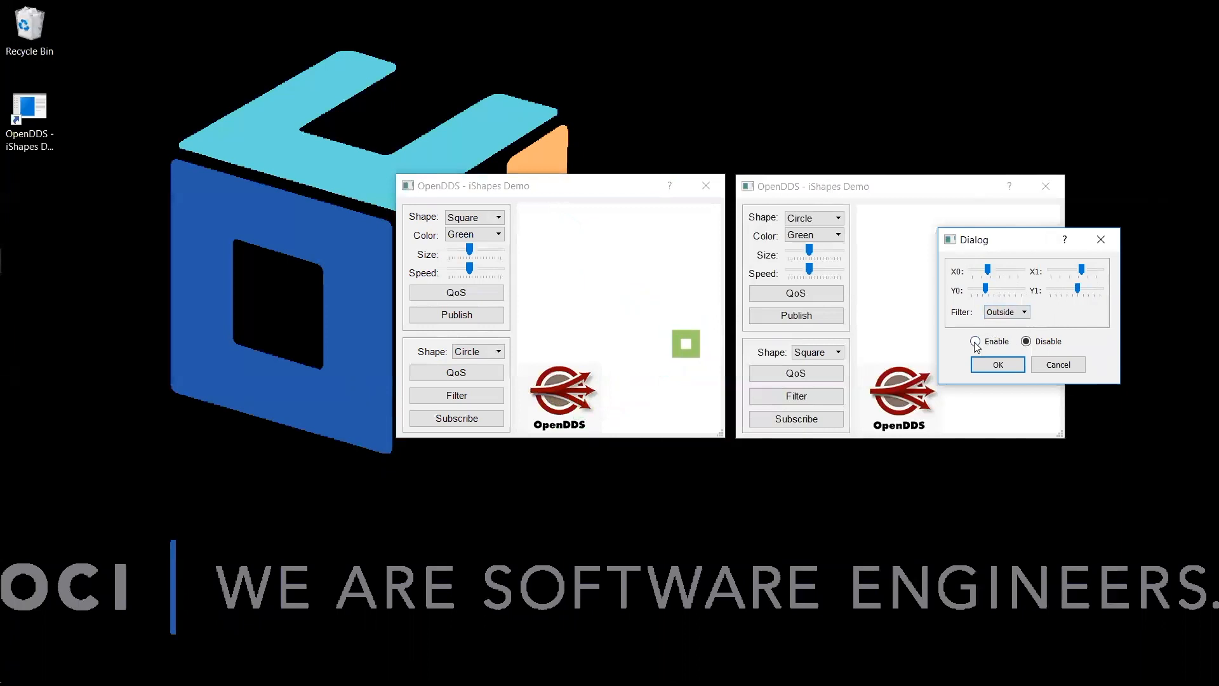
click(975, 342)
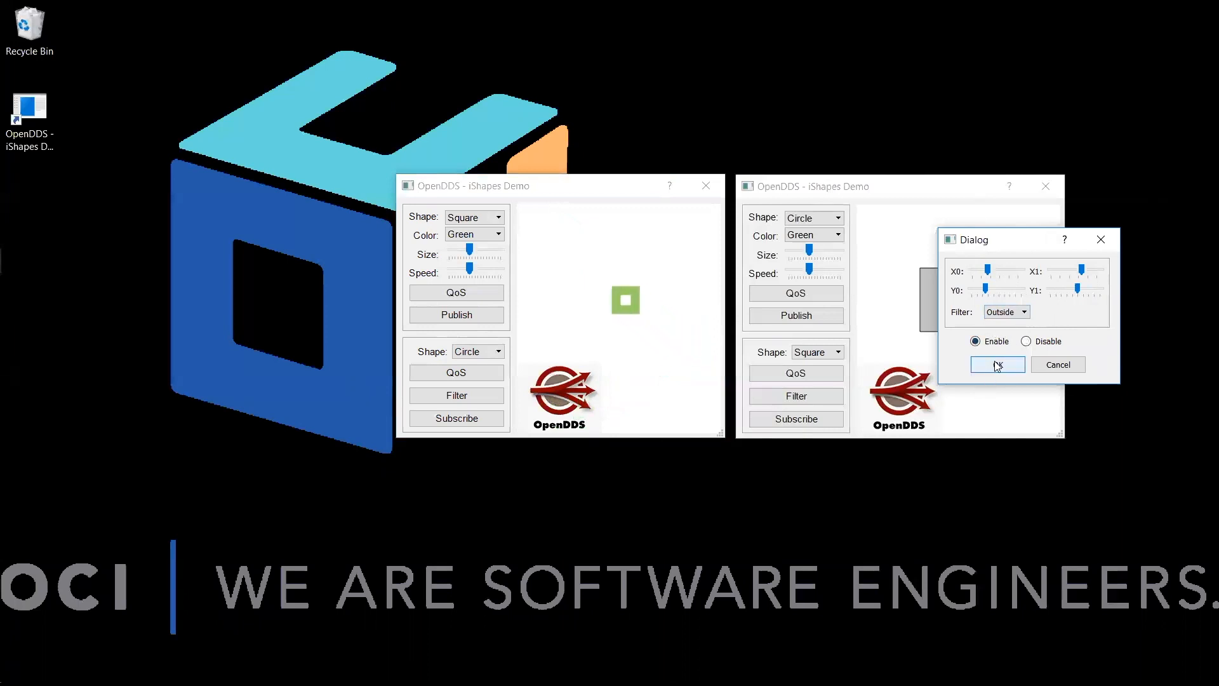
click(997, 364)
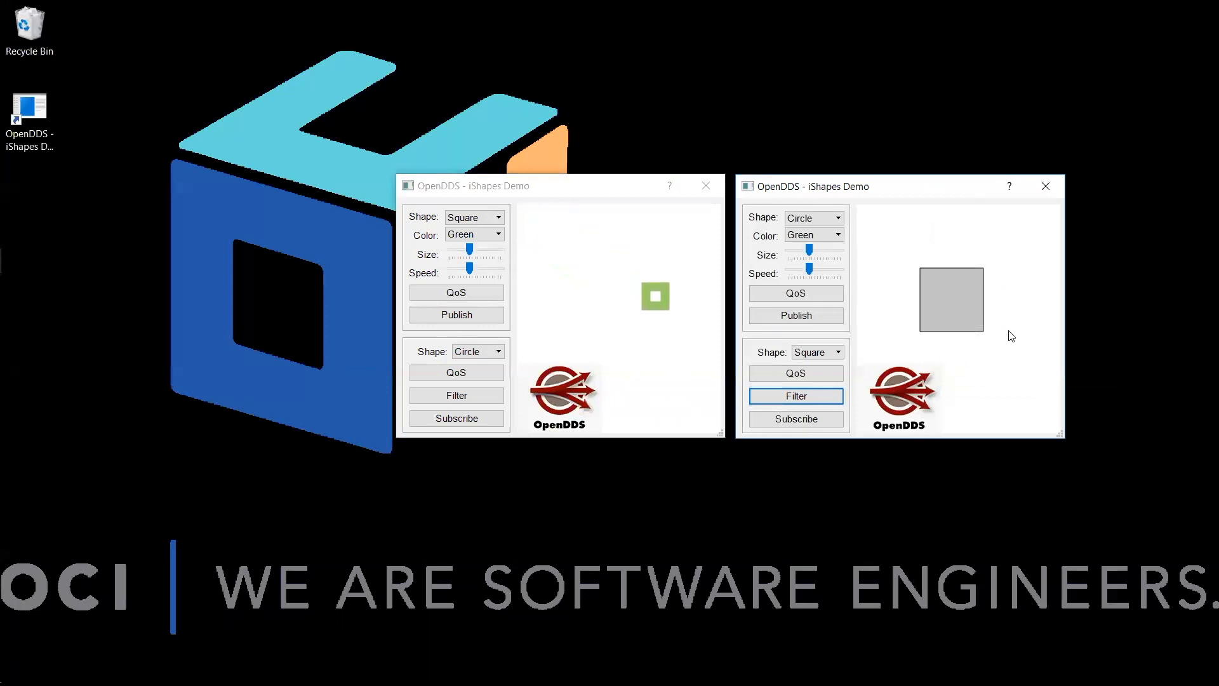
mouse_move(998, 374)
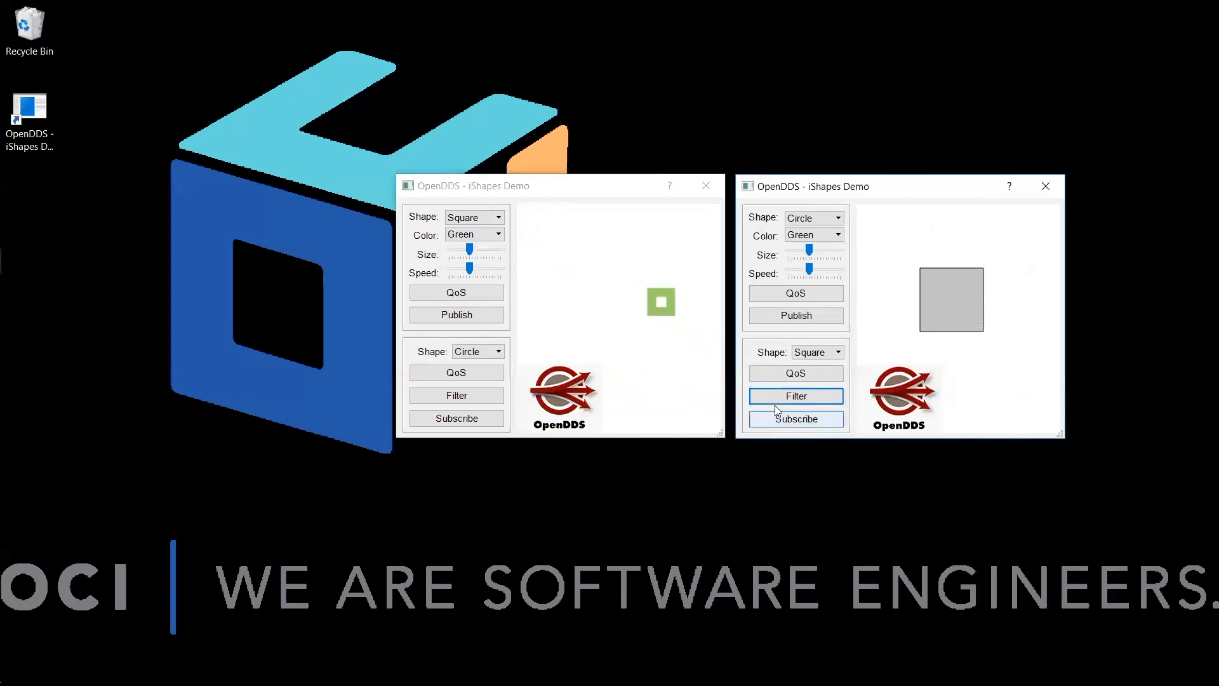
Subscribe to the filtered squares, then close the subscriber window.
click(795, 418)
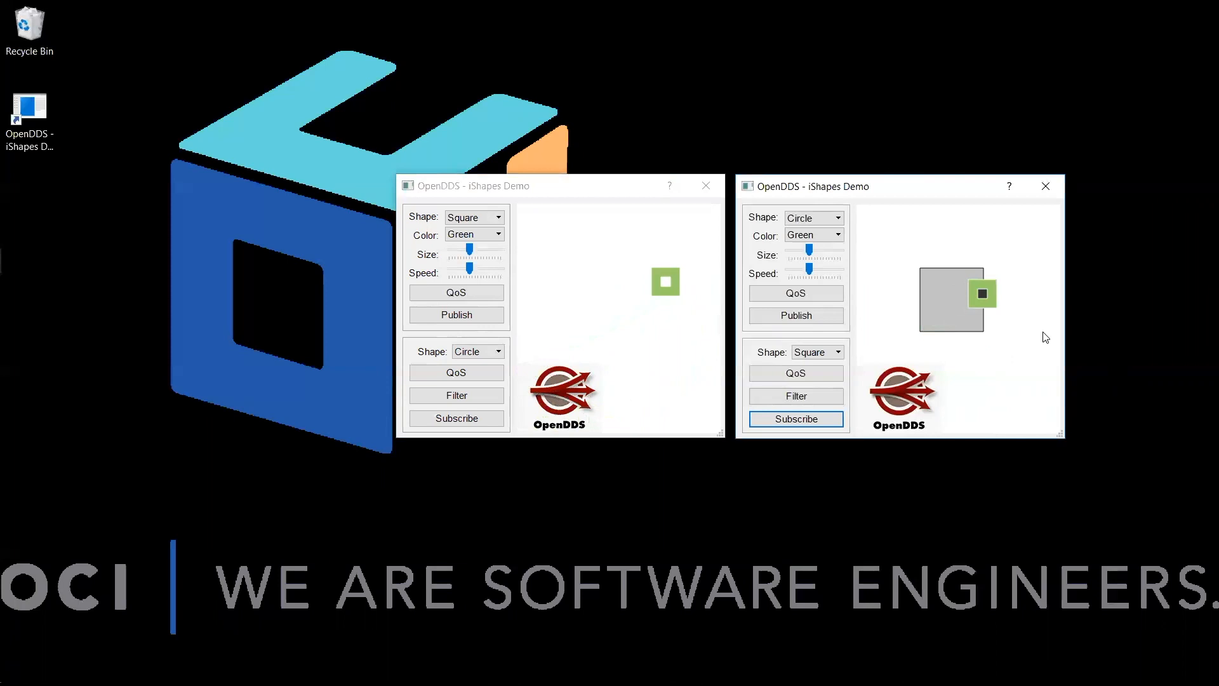
mouse_move(1045, 187)
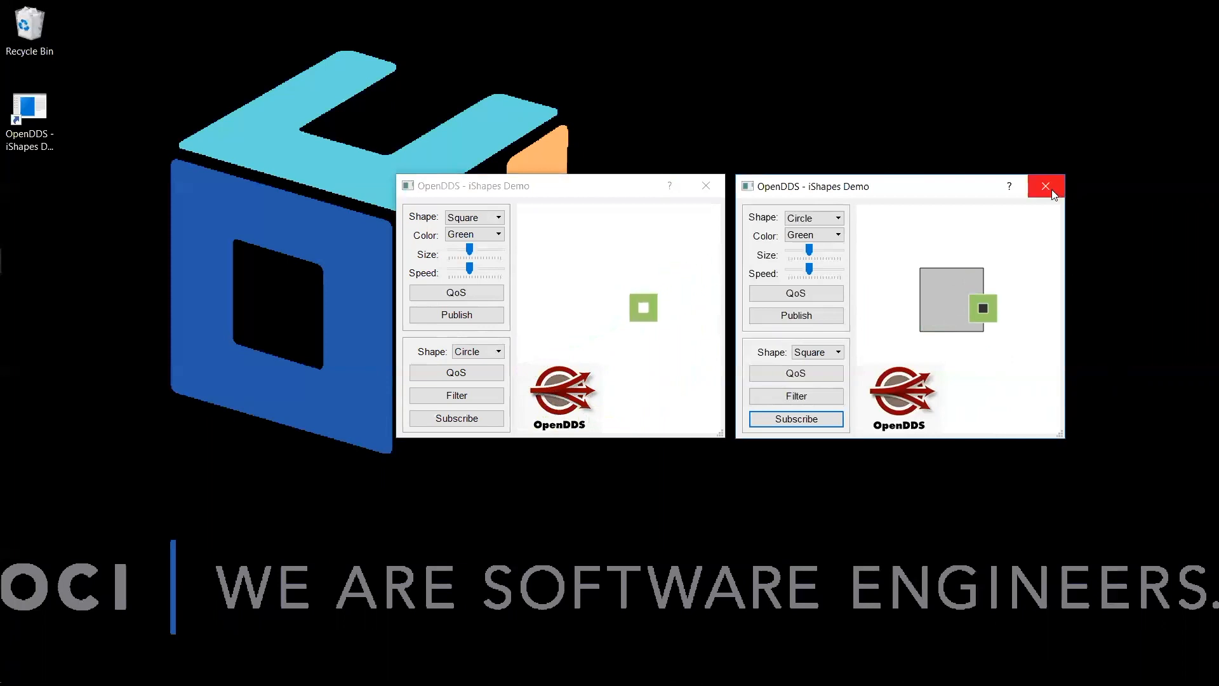
click(1046, 186)
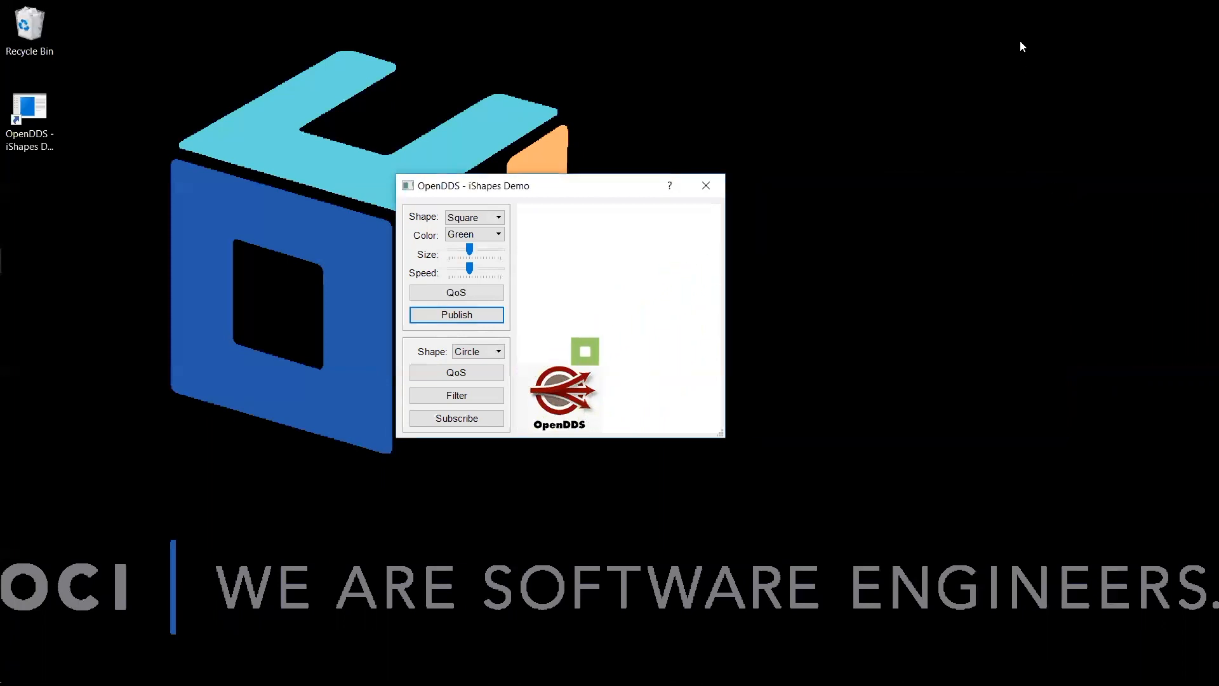